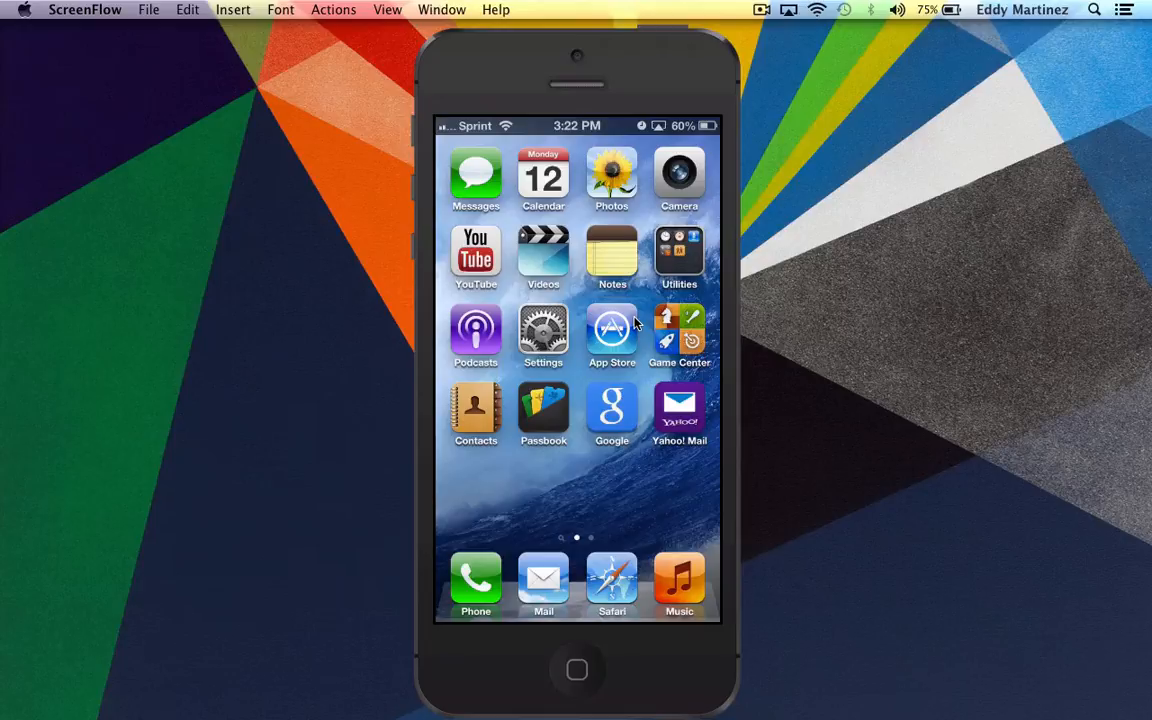
Launch the Myspace app from its App Store listing.
click(612, 336)
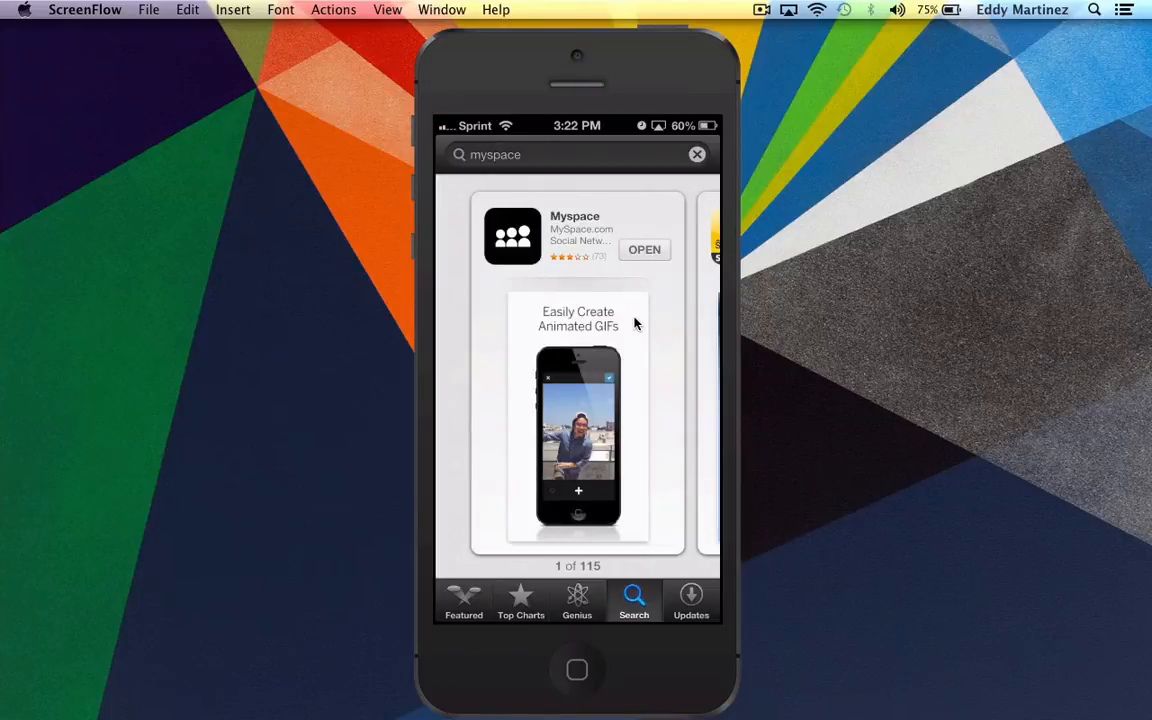
mouse_move(632, 232)
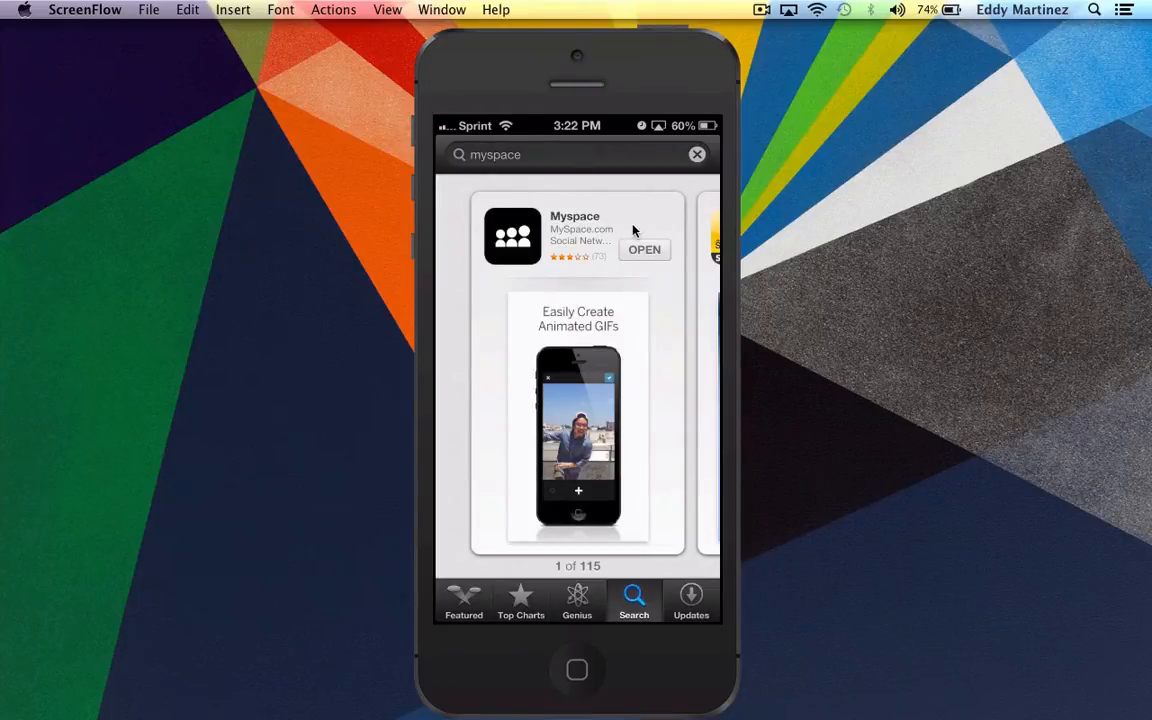
mouse_move(644, 256)
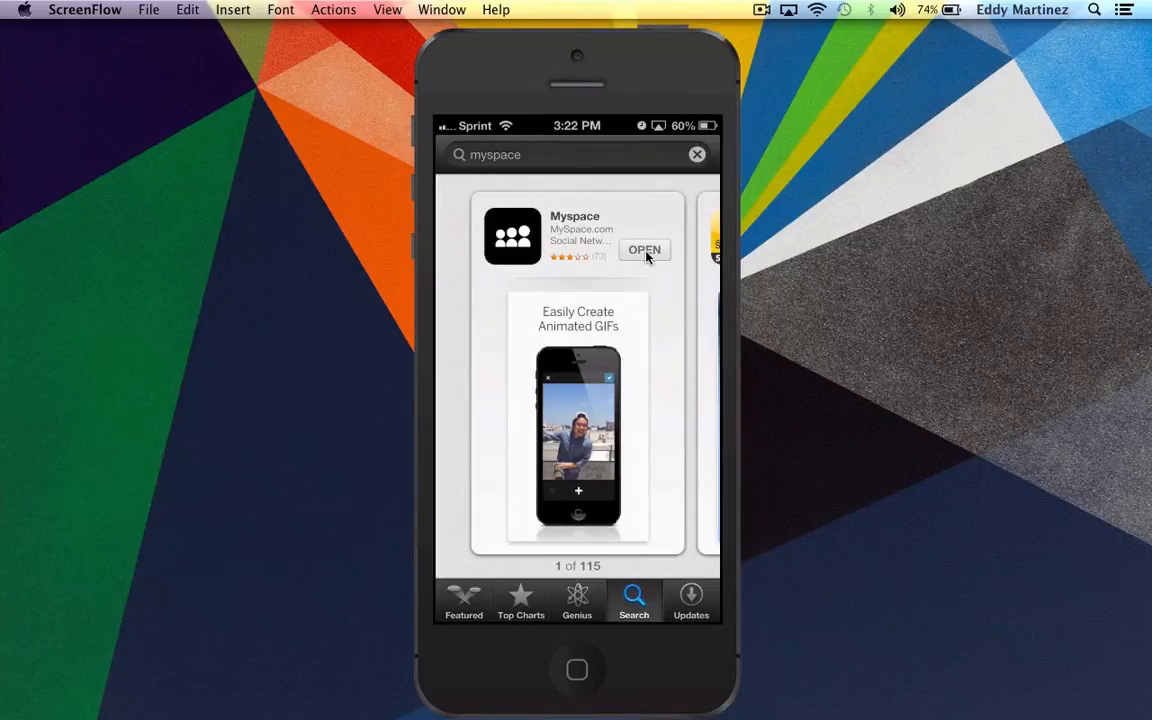
click(644, 248)
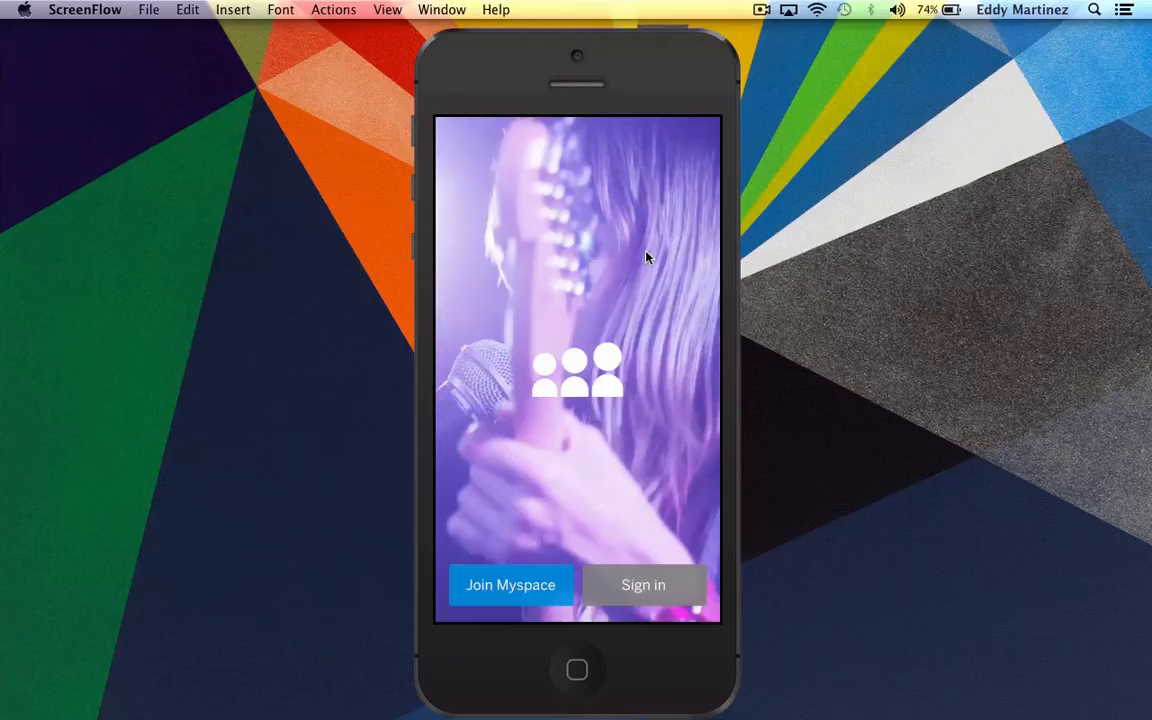
Sign in with the existing account's email and password.
click(644, 584)
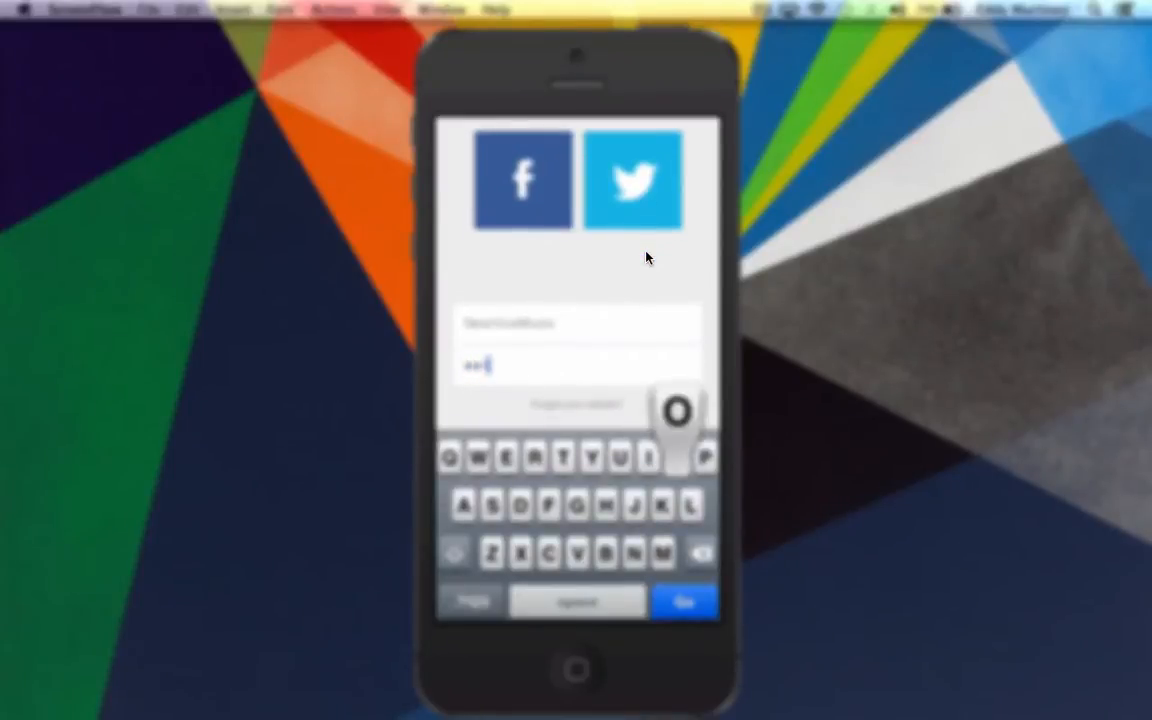
text(password)
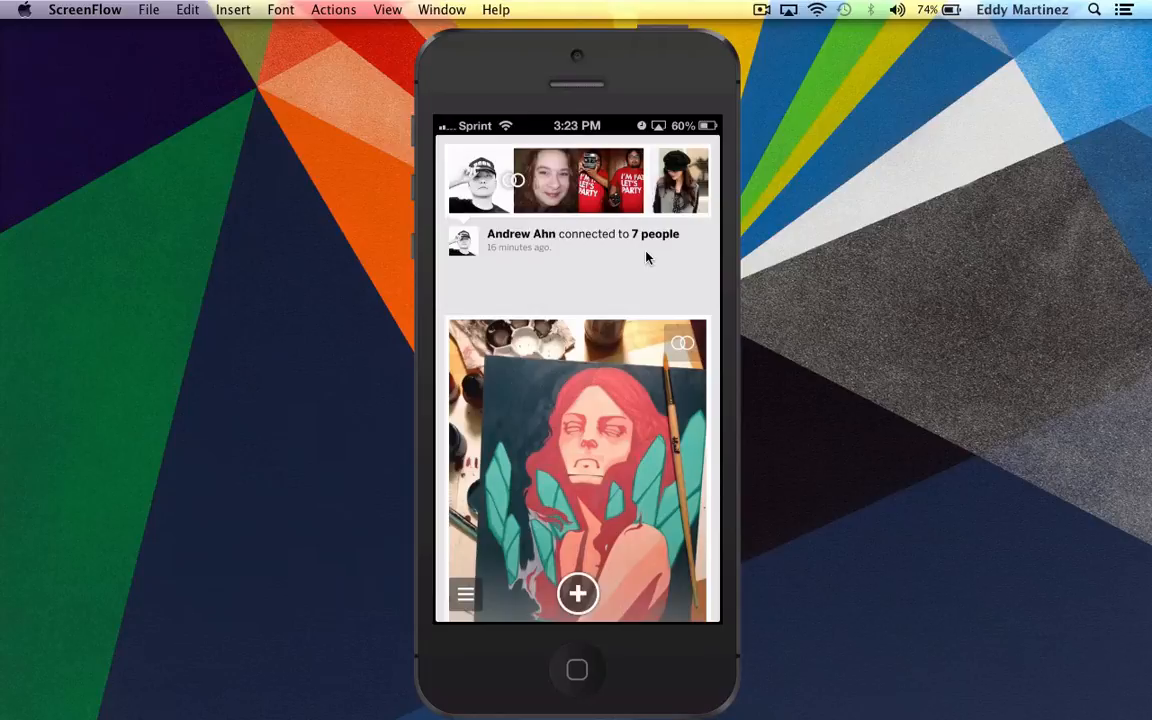
scroll(up, 3)
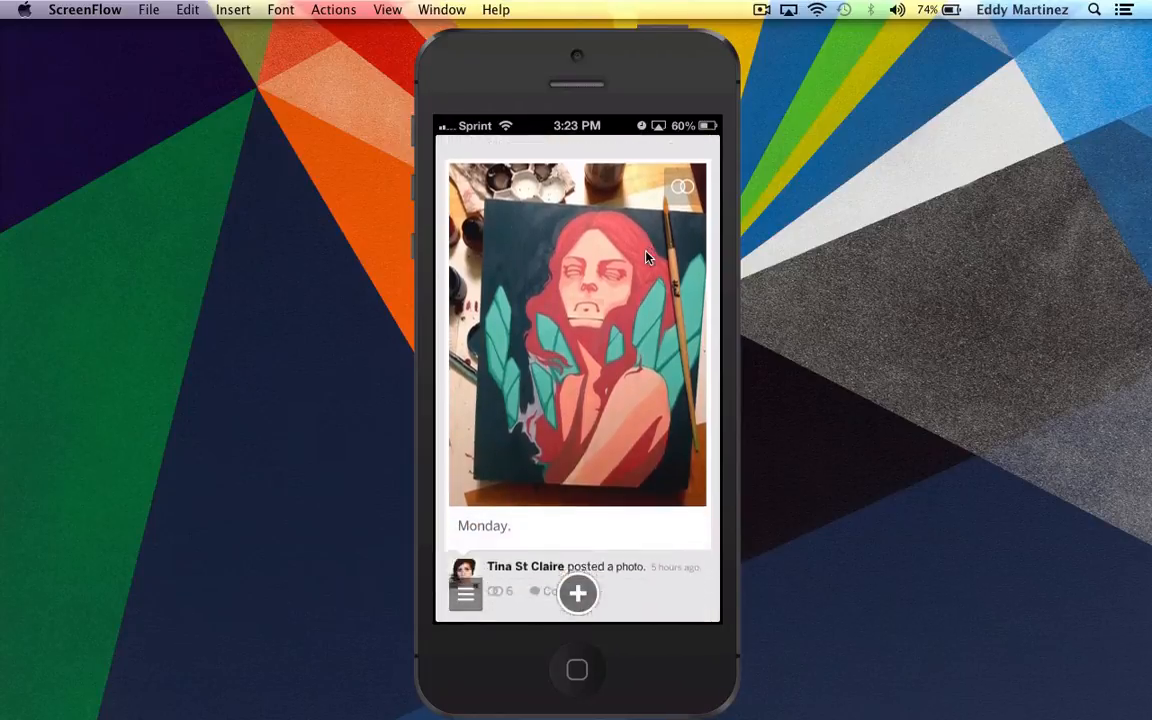
scroll(down, 3)
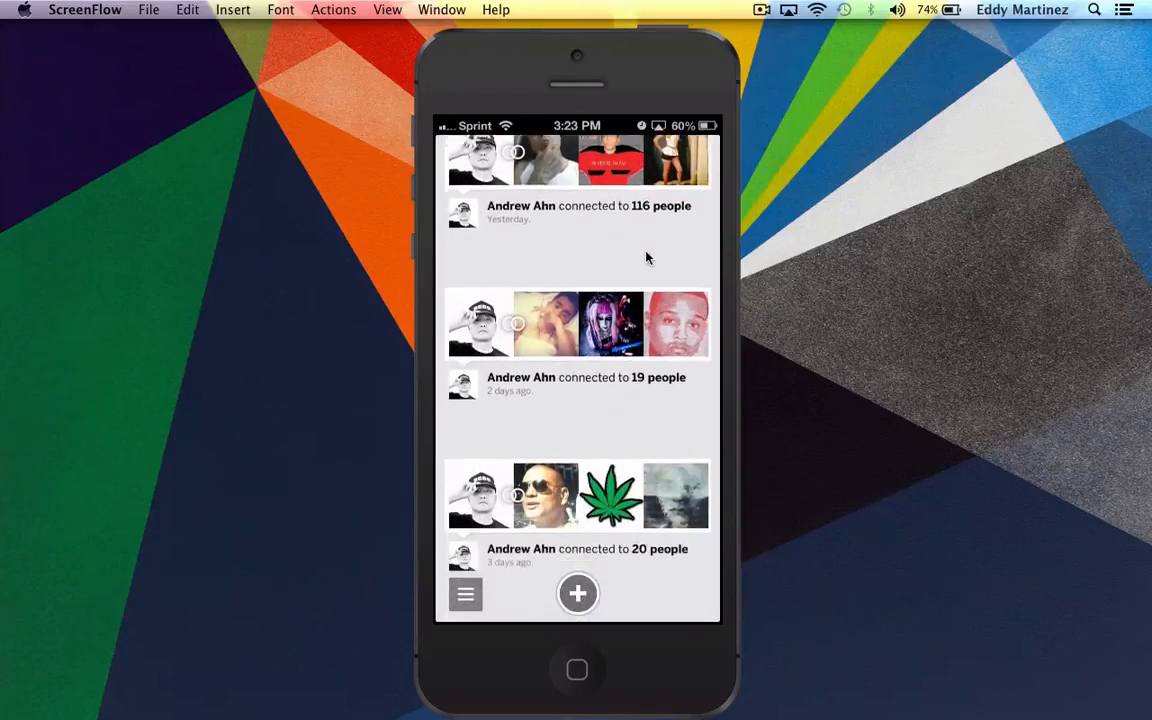
scroll(up, 3)
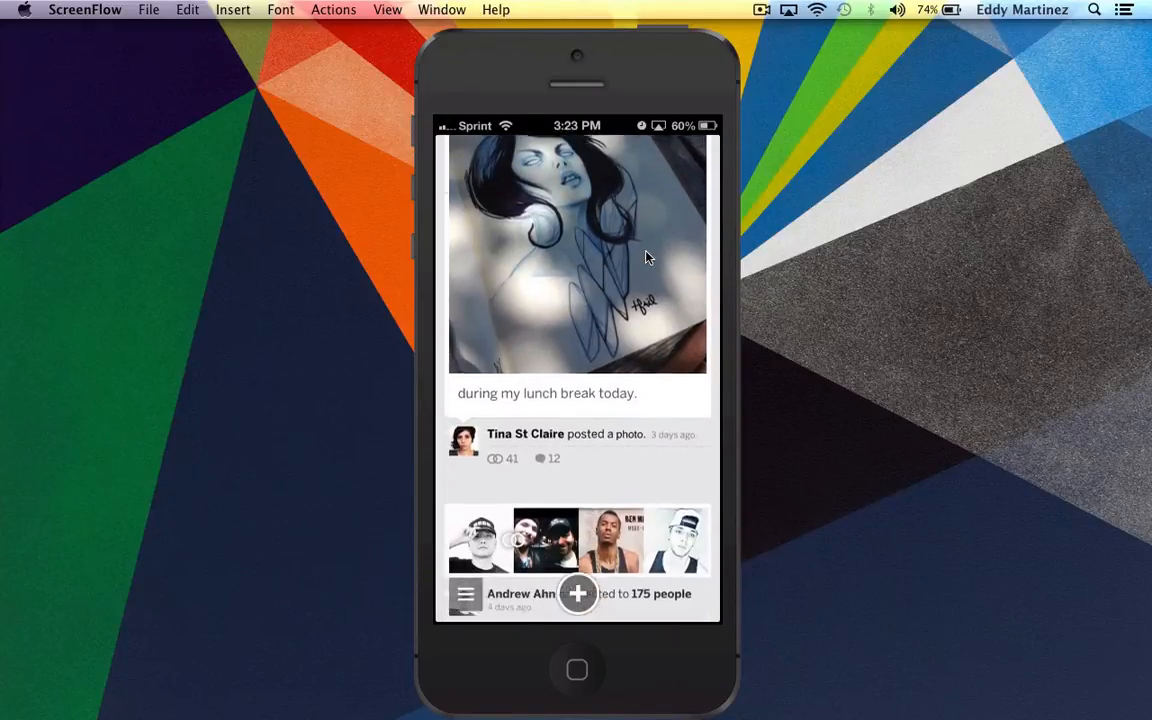
scroll(down, 3)
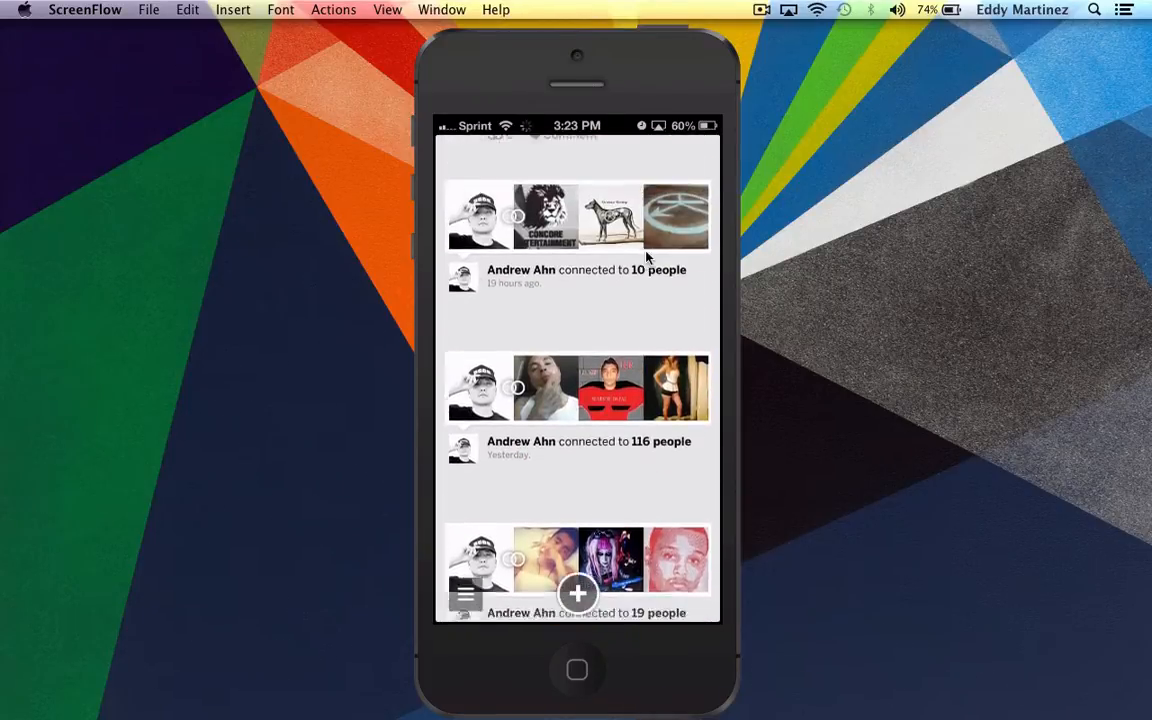
scroll(down, 3)
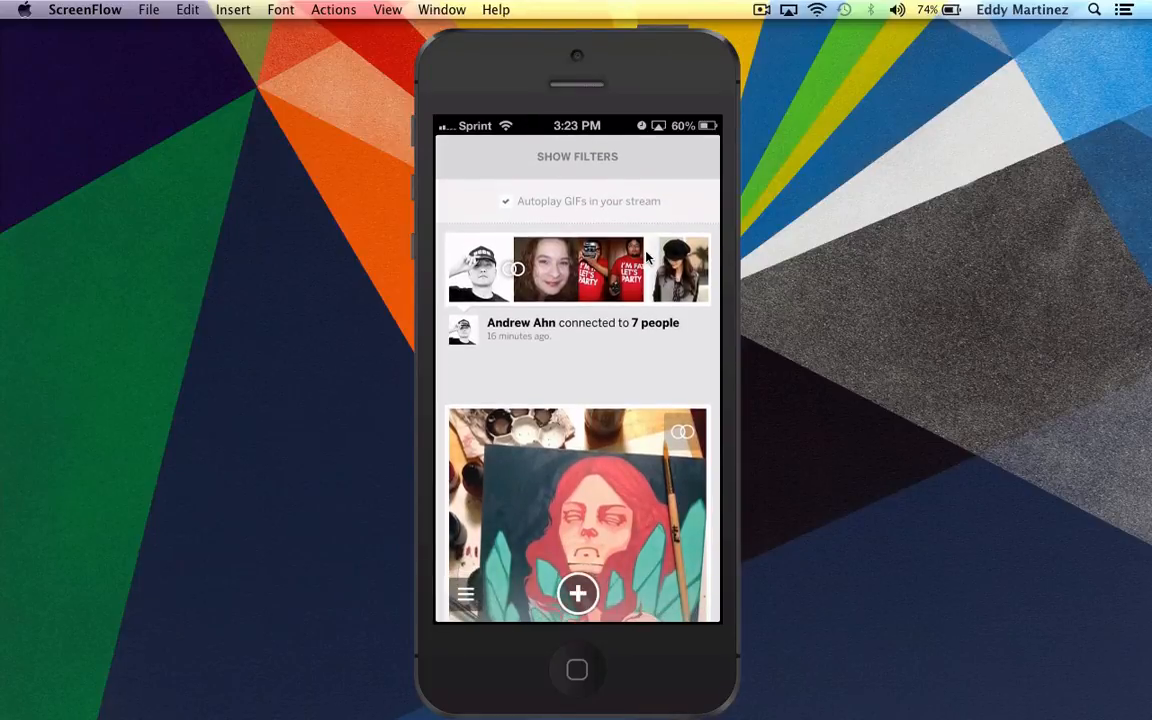
mouse_move(632, 446)
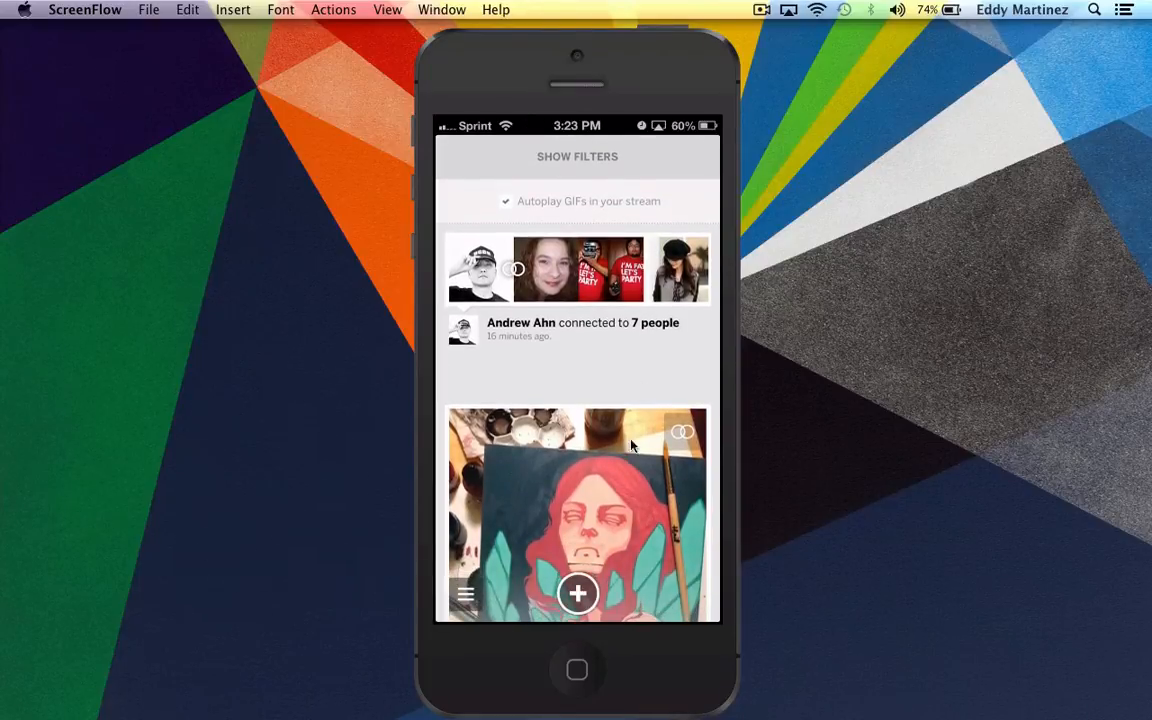
mouse_move(576, 608)
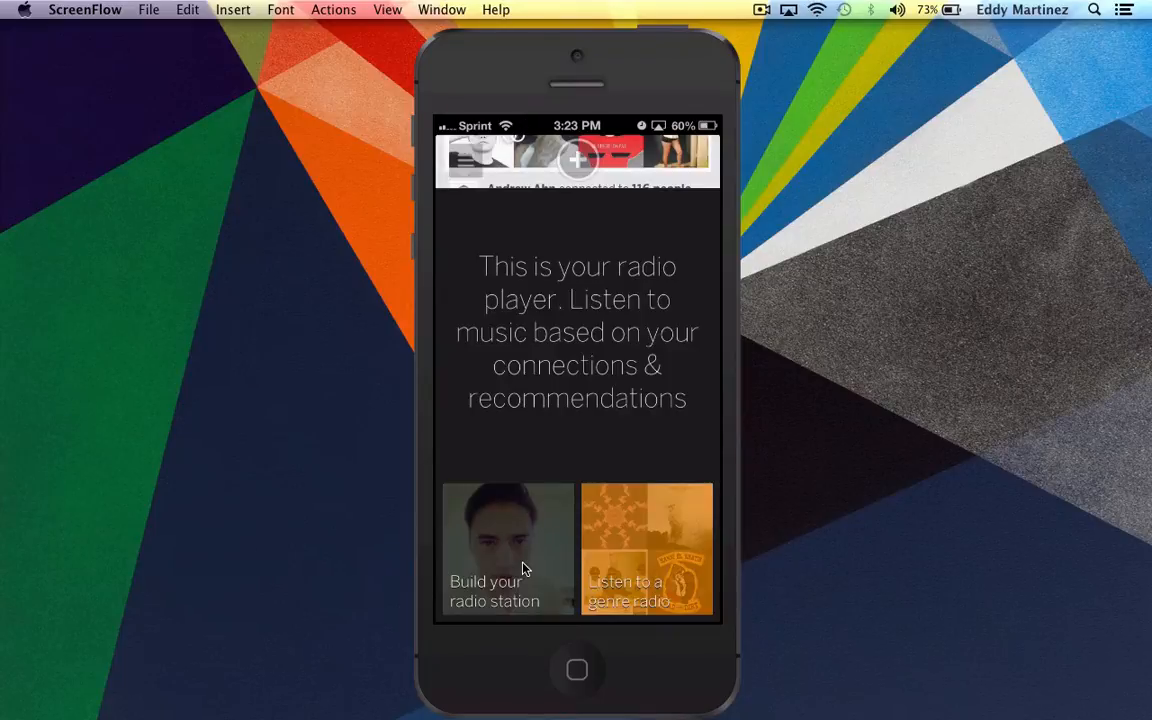
mouse_move(548, 558)
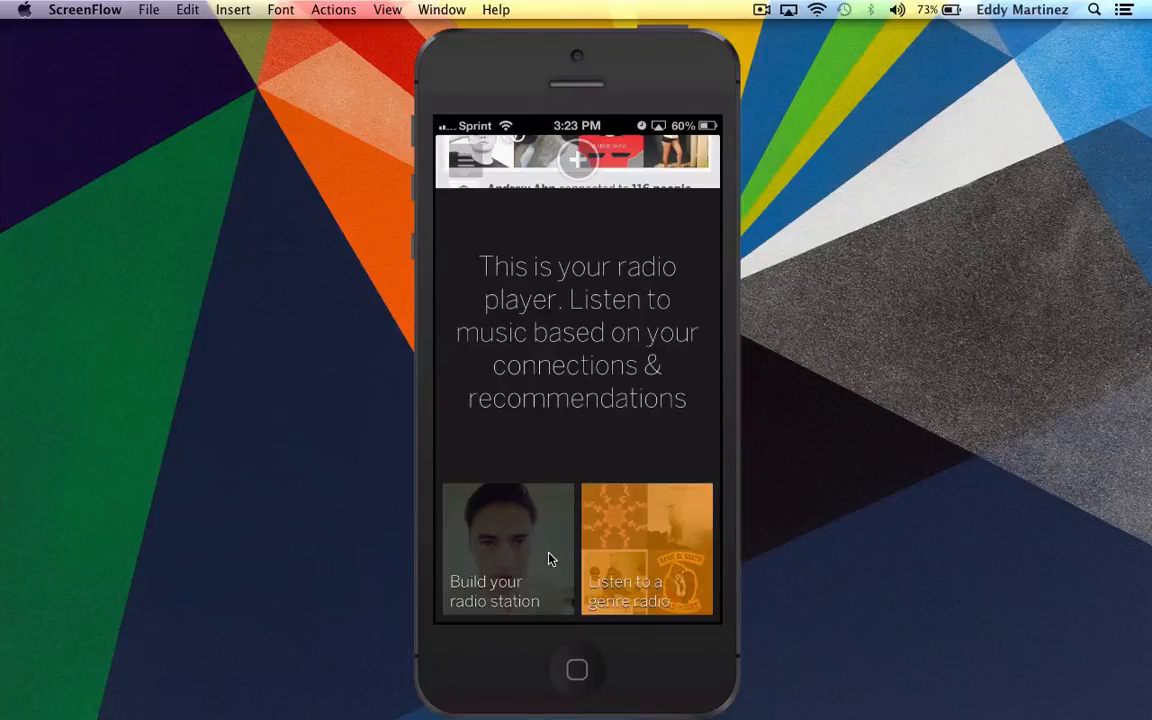
mouse_move(640, 558)
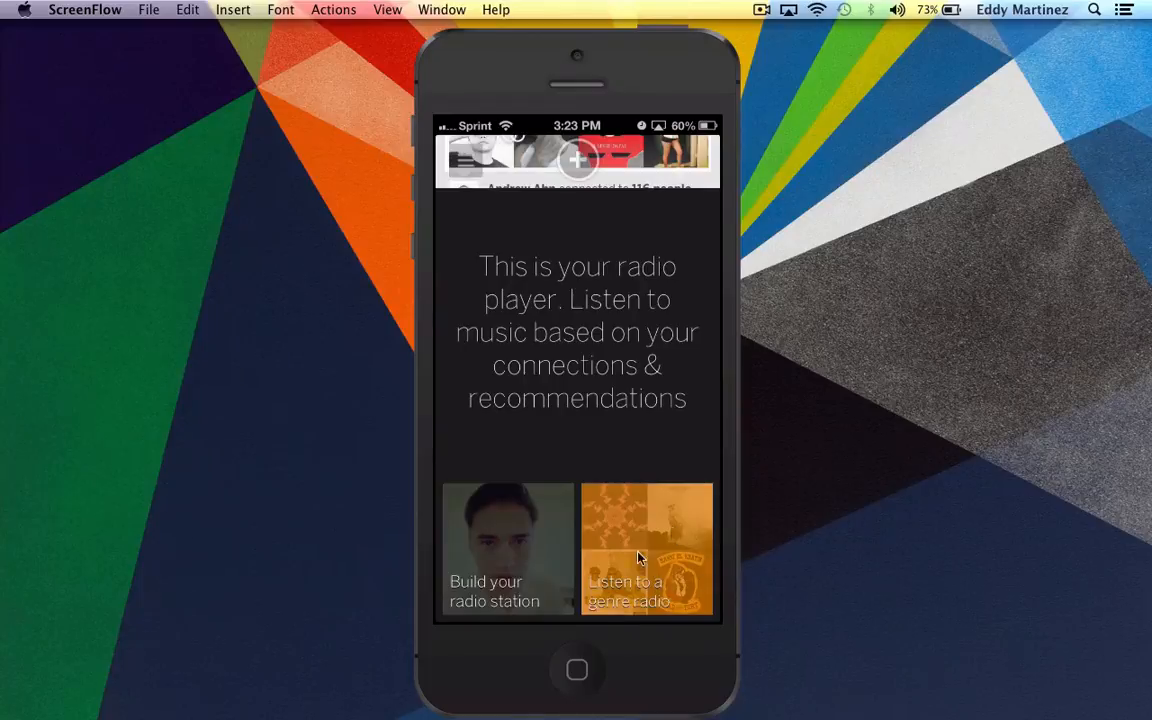
mouse_move(712, 544)
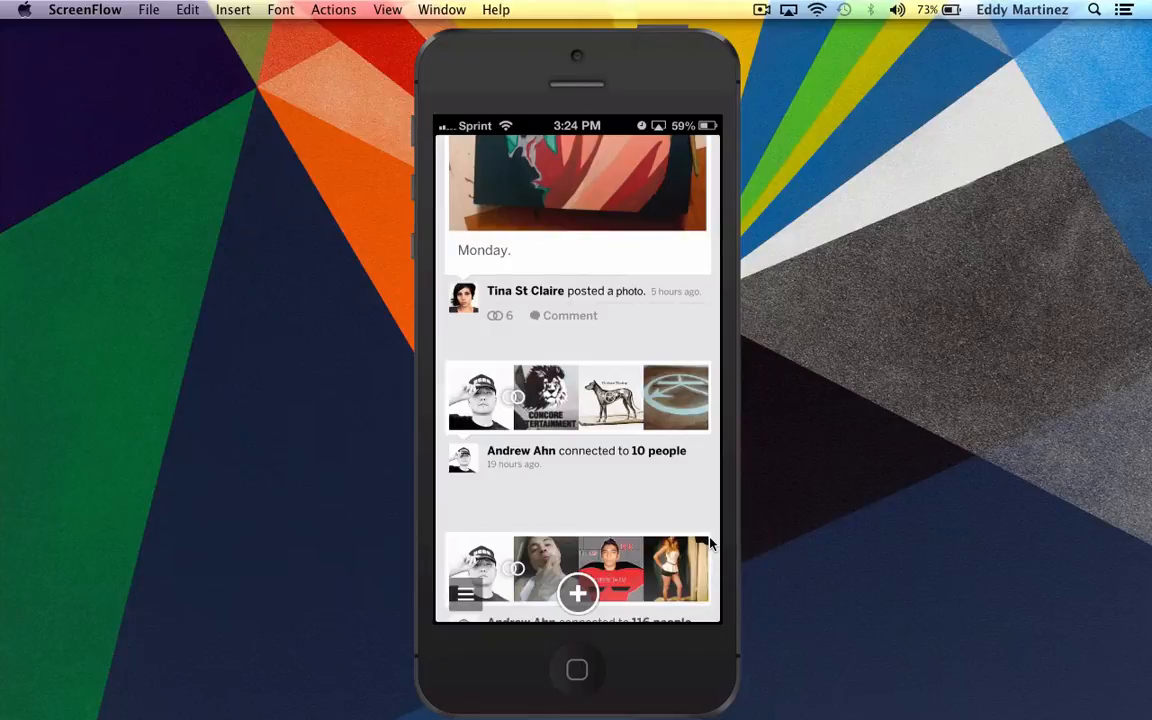
click(576, 594)
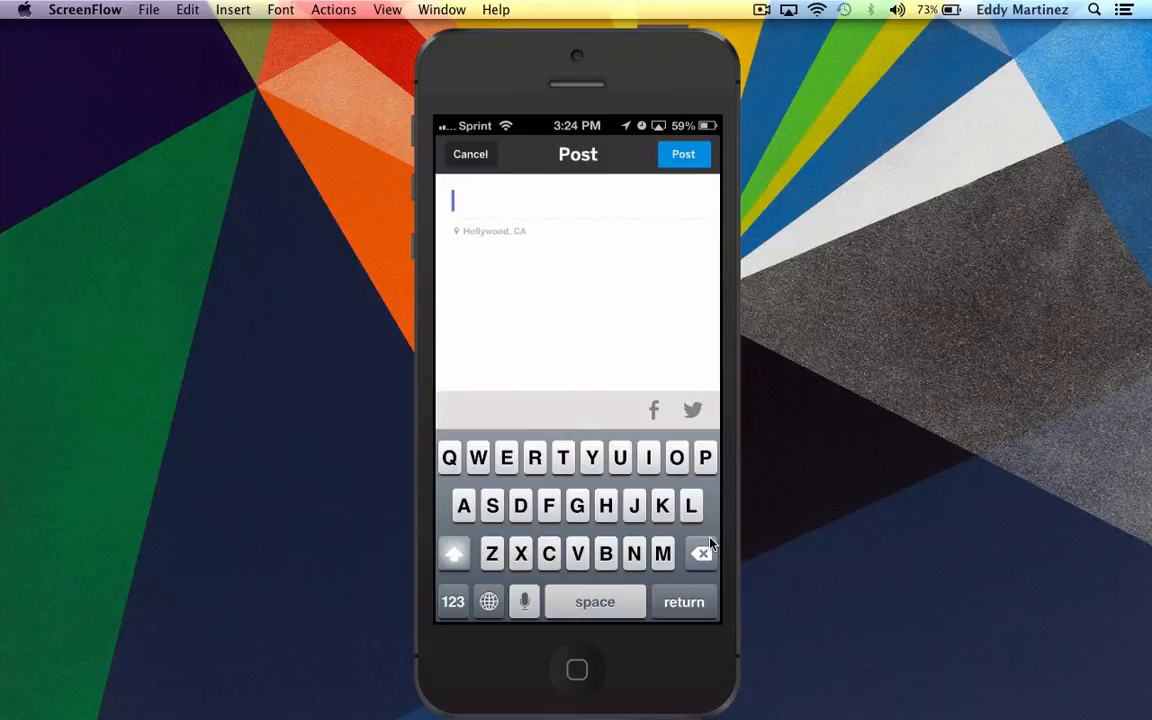
mouse_move(762, 460)
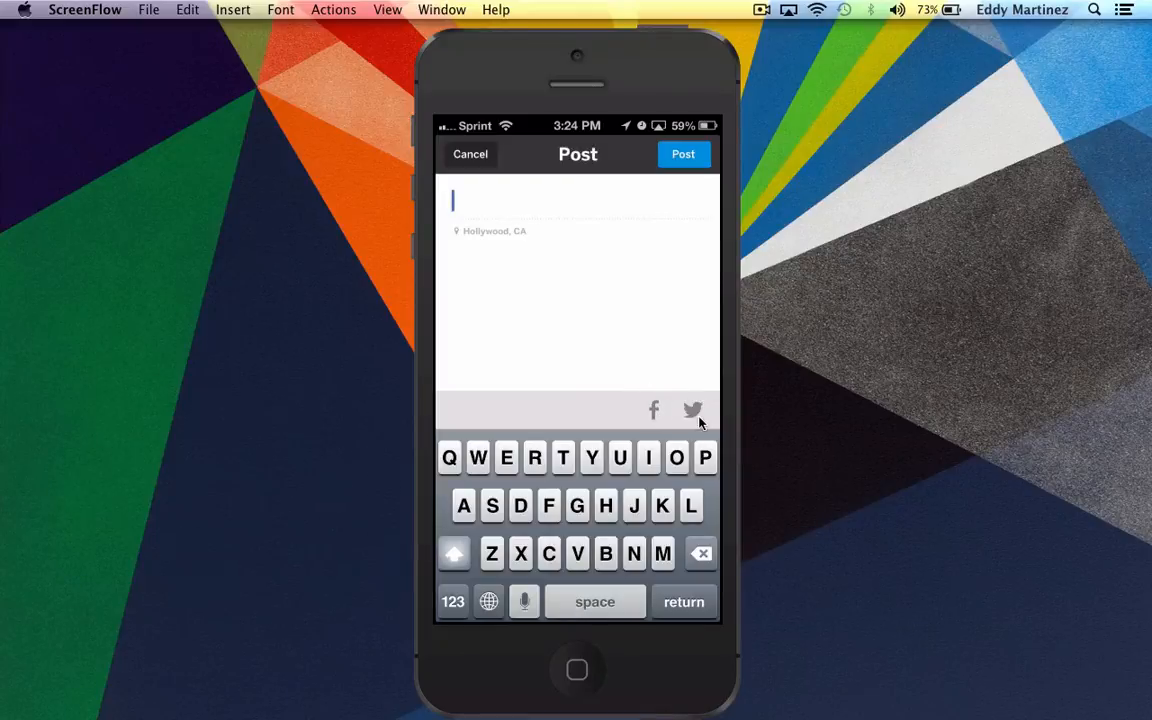
mouse_move(470, 154)
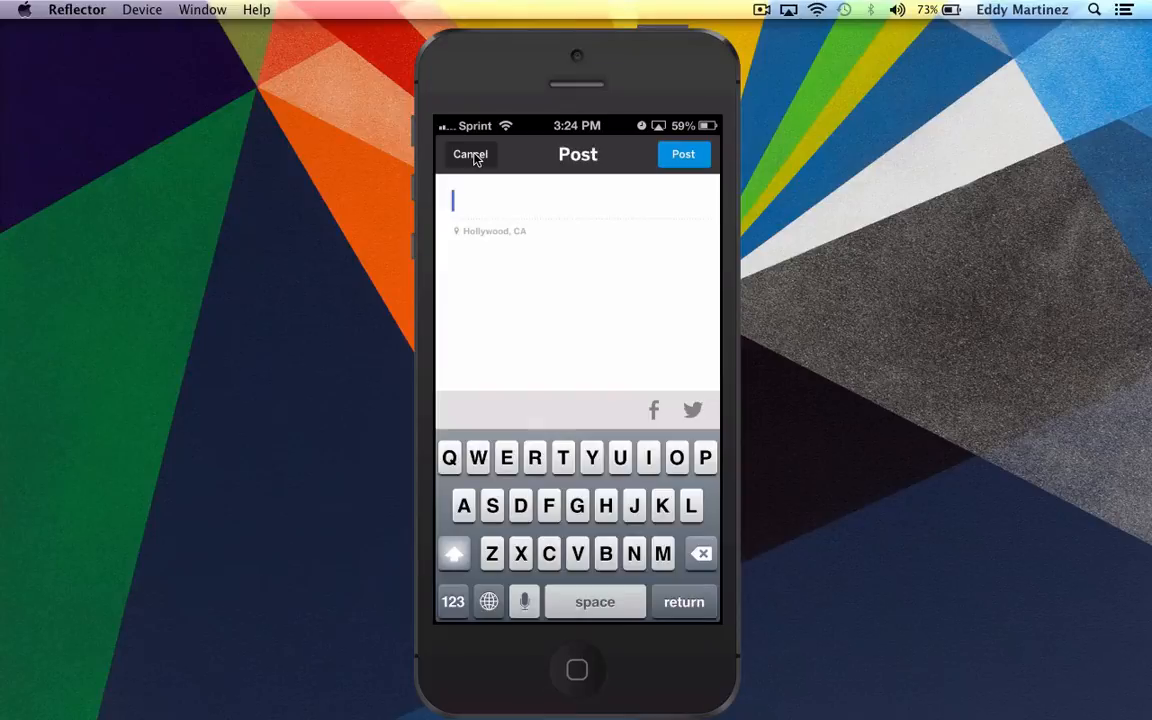
click(470, 154)
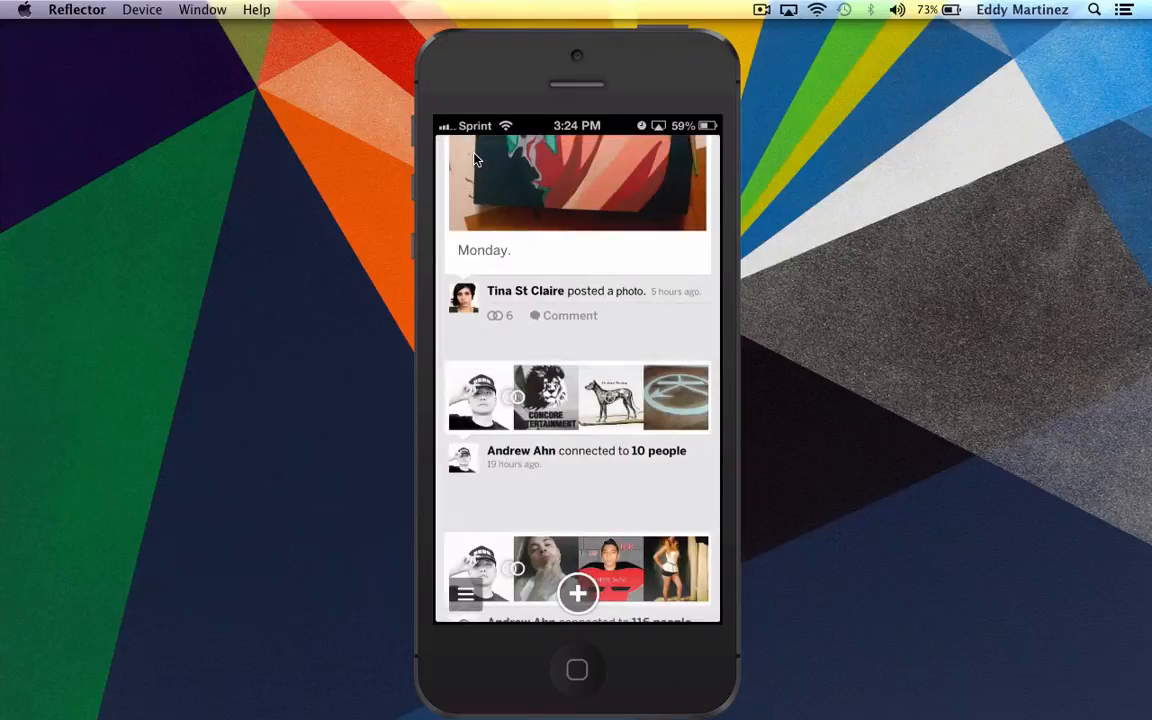
click(578, 594)
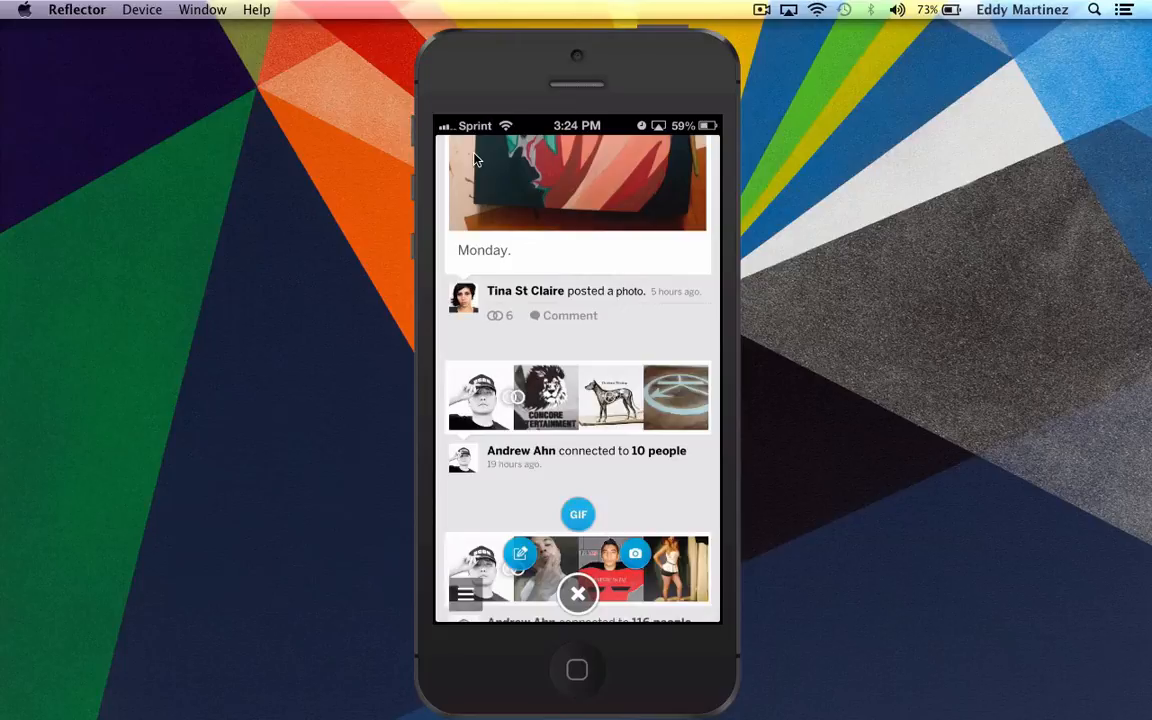
click(636, 552)
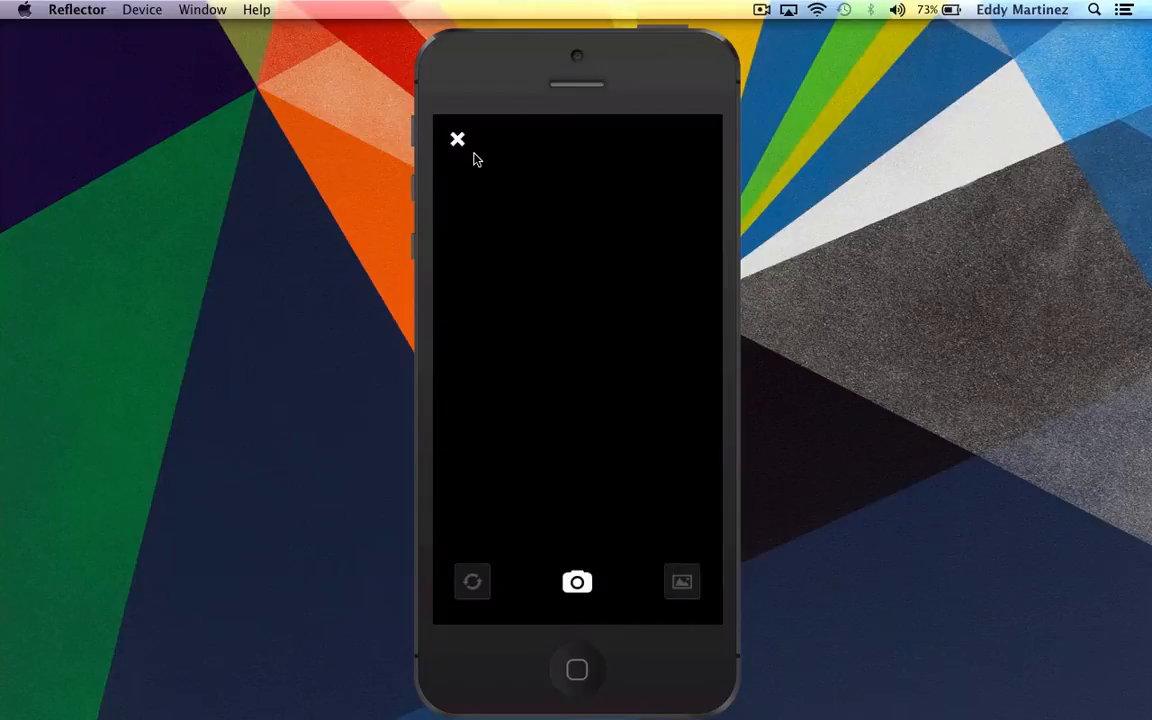
click(576, 580)
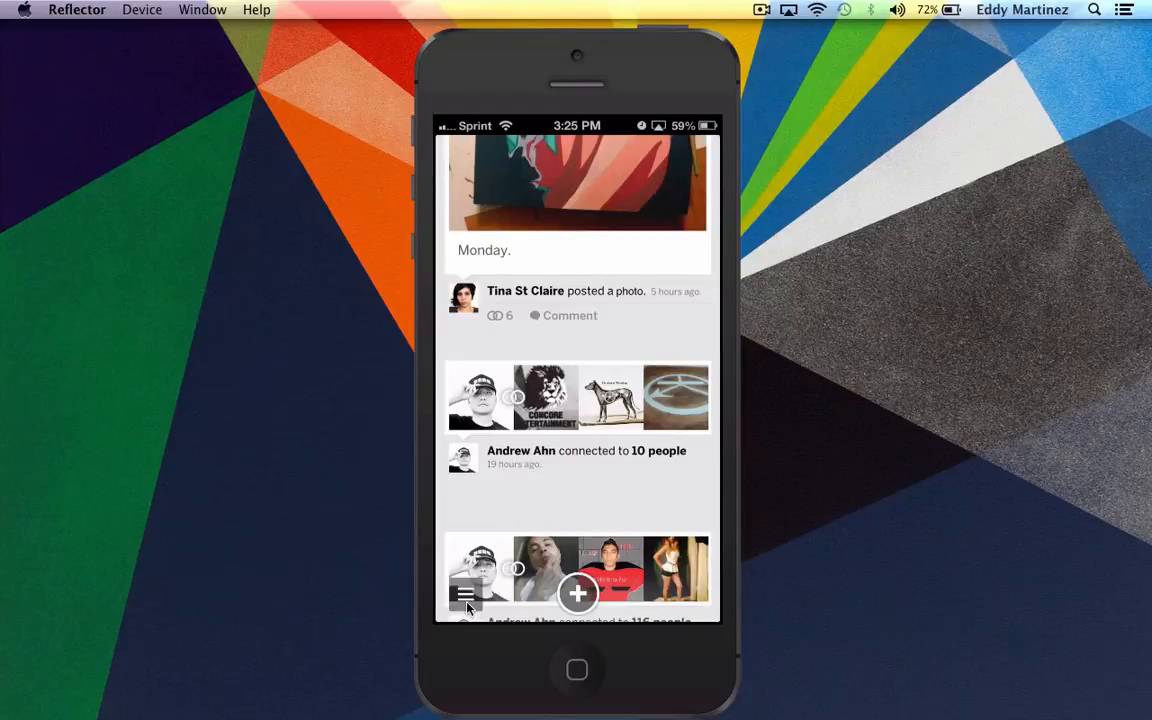
View your own profile's bio, location and recent connections via the side menu.
click(464, 596)
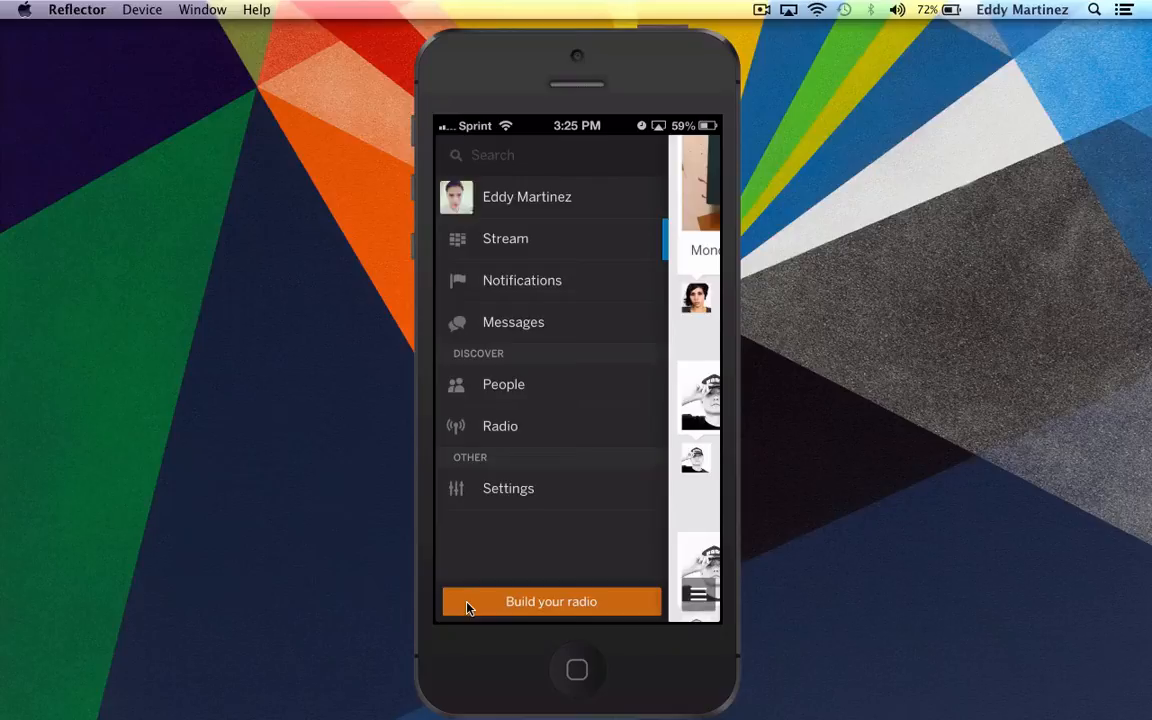
click(528, 196)
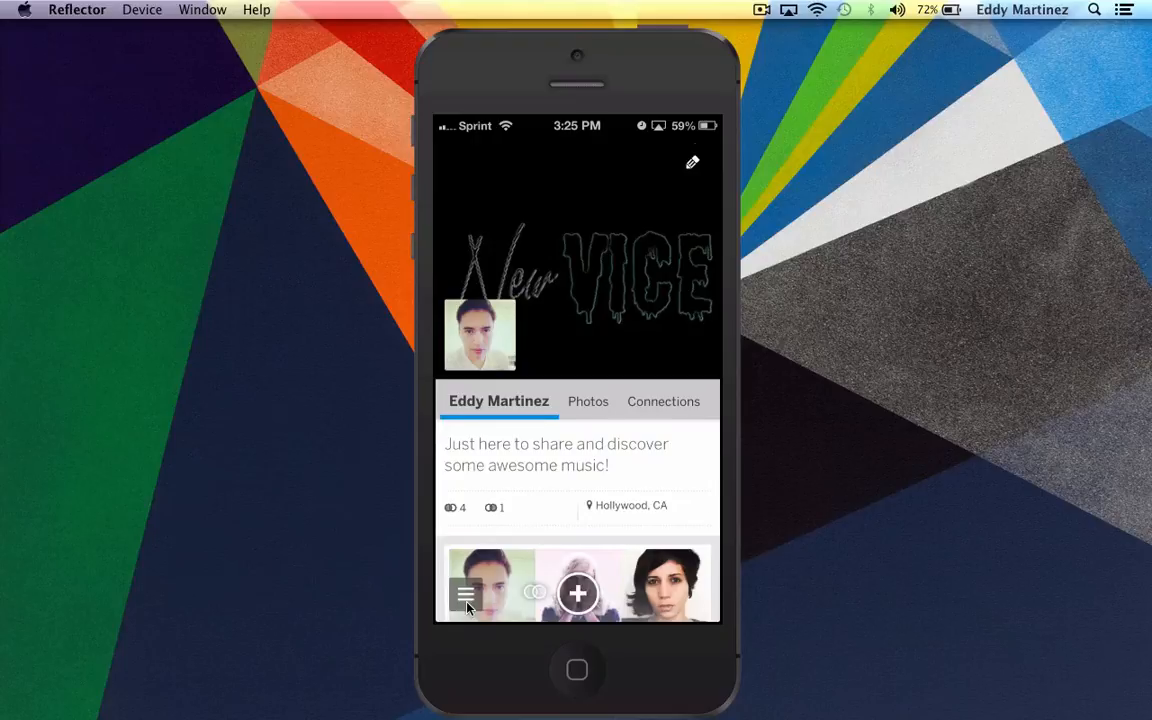
scroll(up, 3)
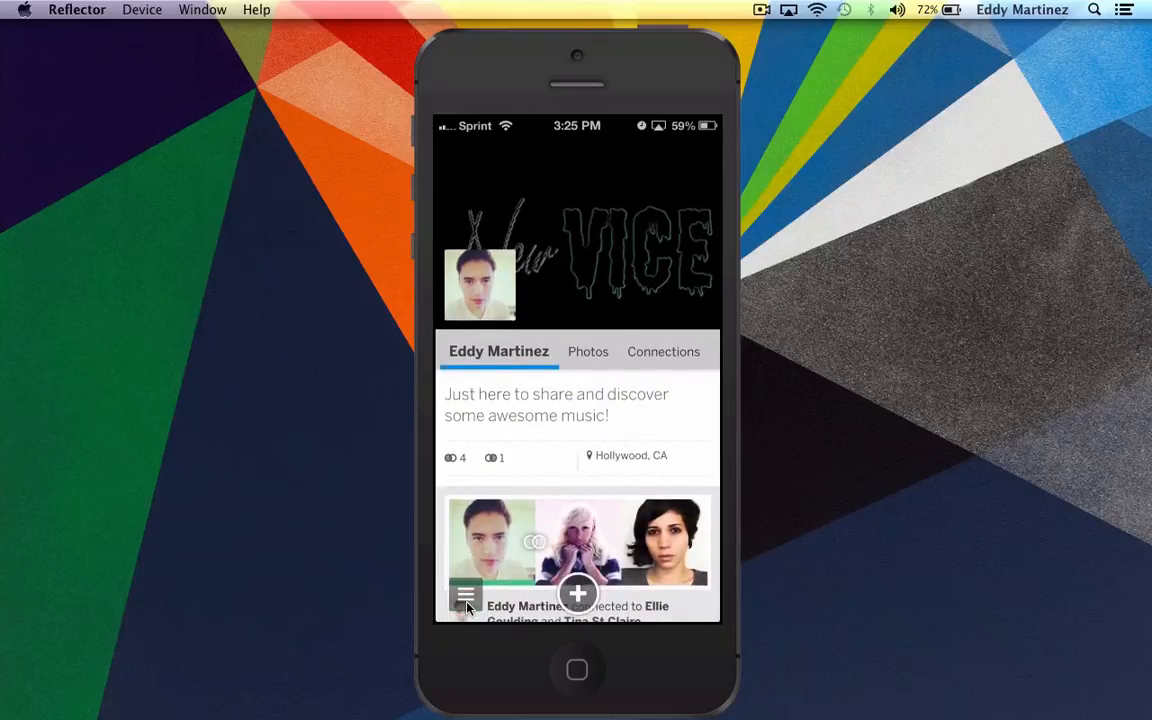
scroll(up, 3)
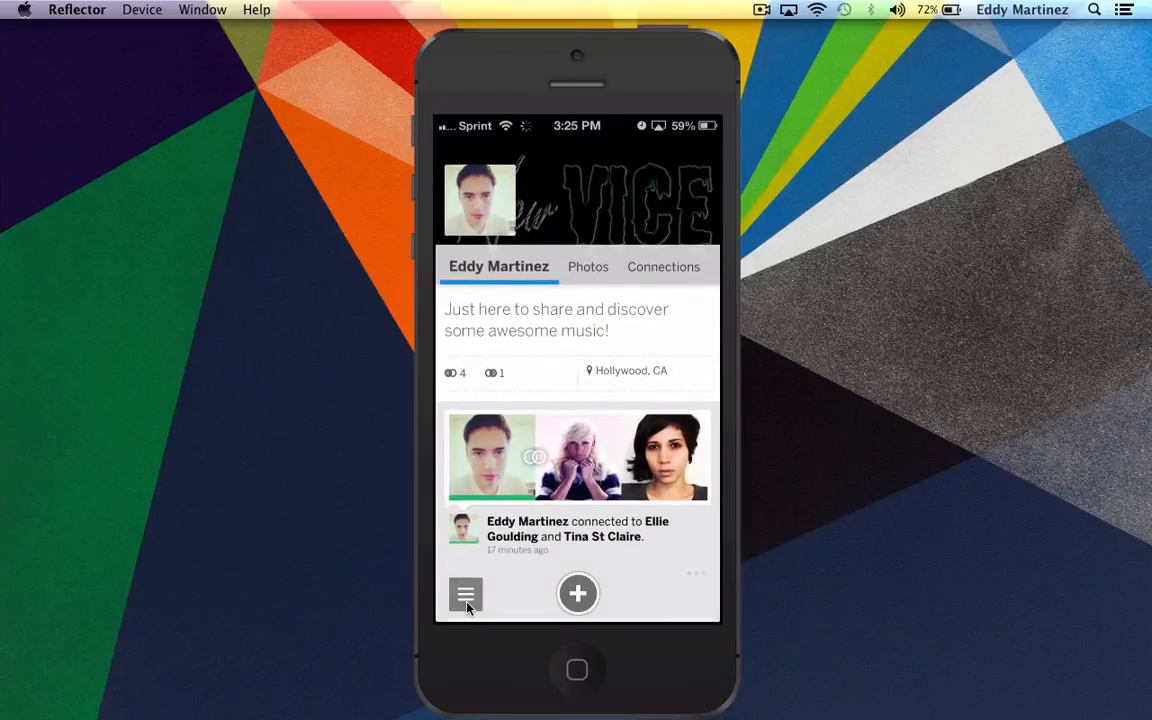
click(664, 266)
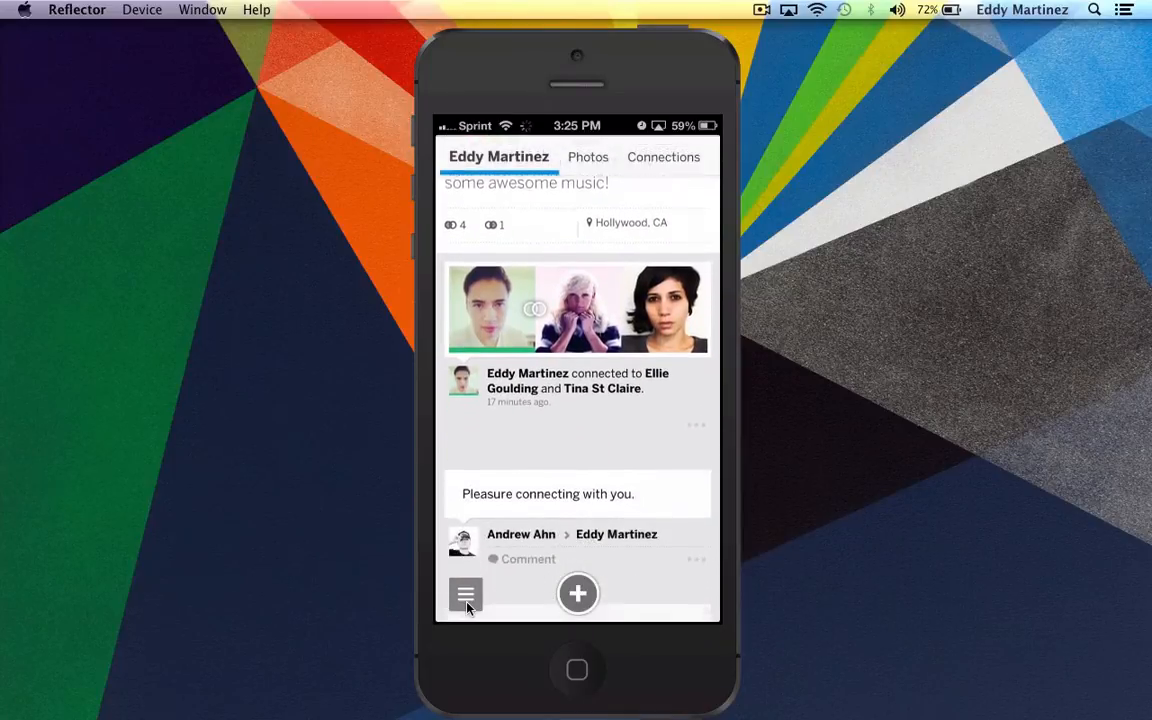
scroll(down, 3)
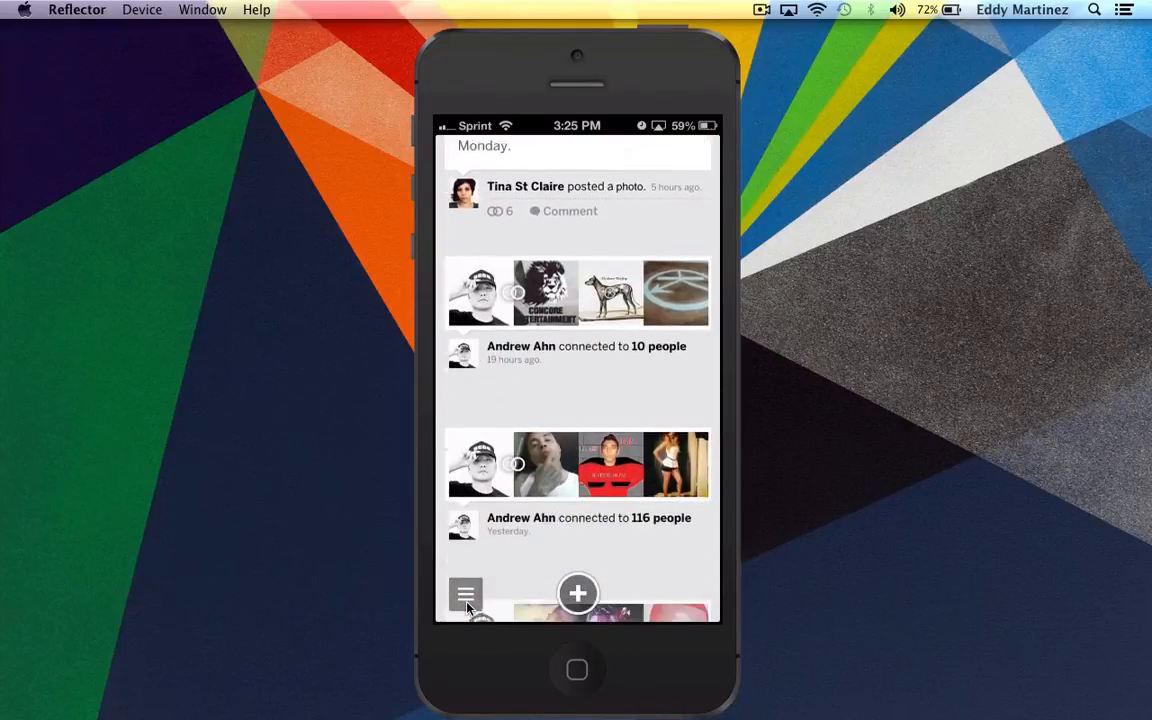
View Notifications from the side menu, then the People connections tab.
scroll(up, 3)
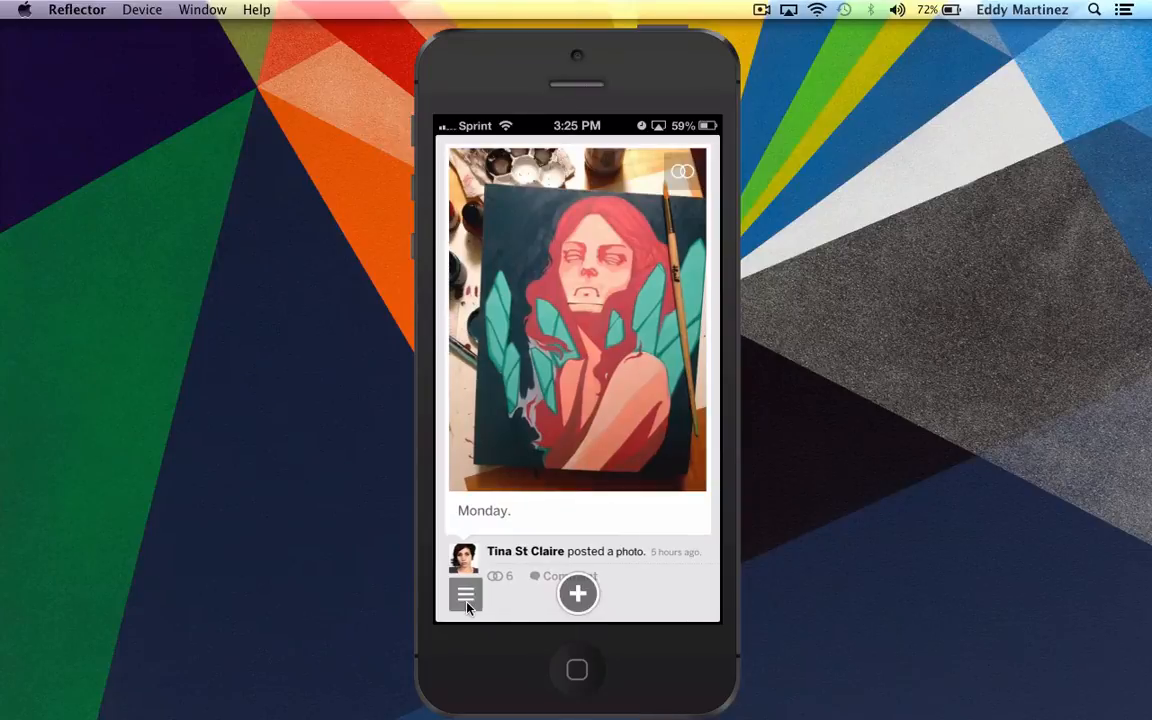
click(464, 594)
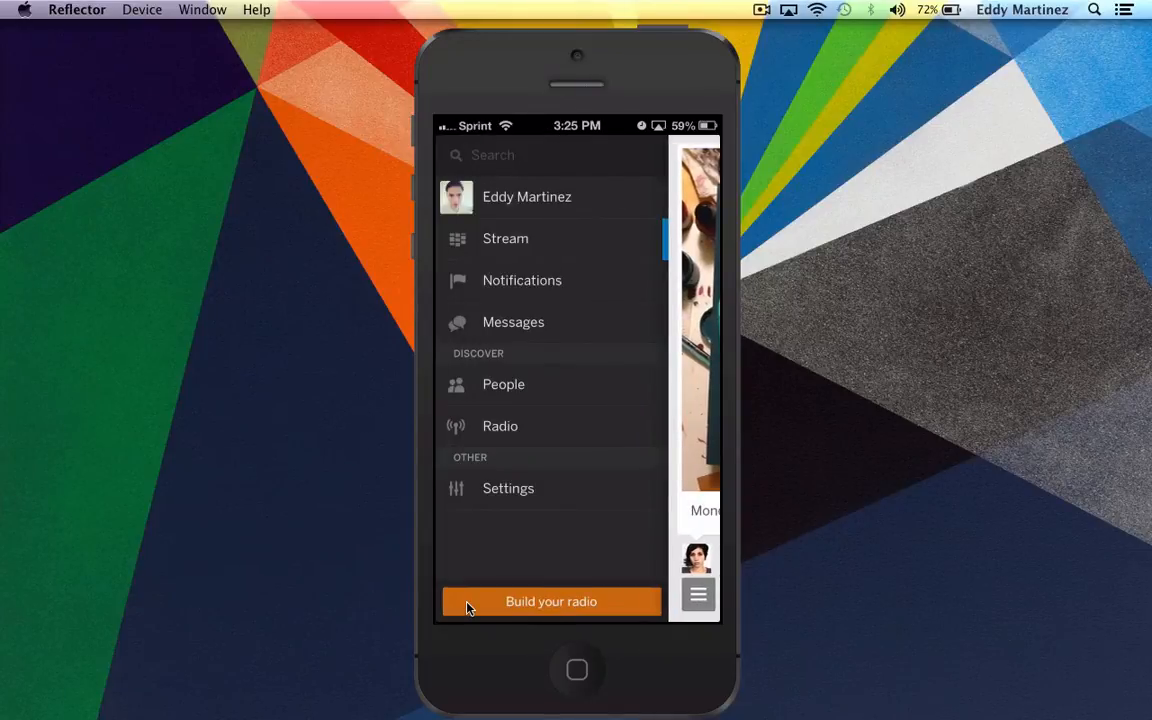
click(522, 280)
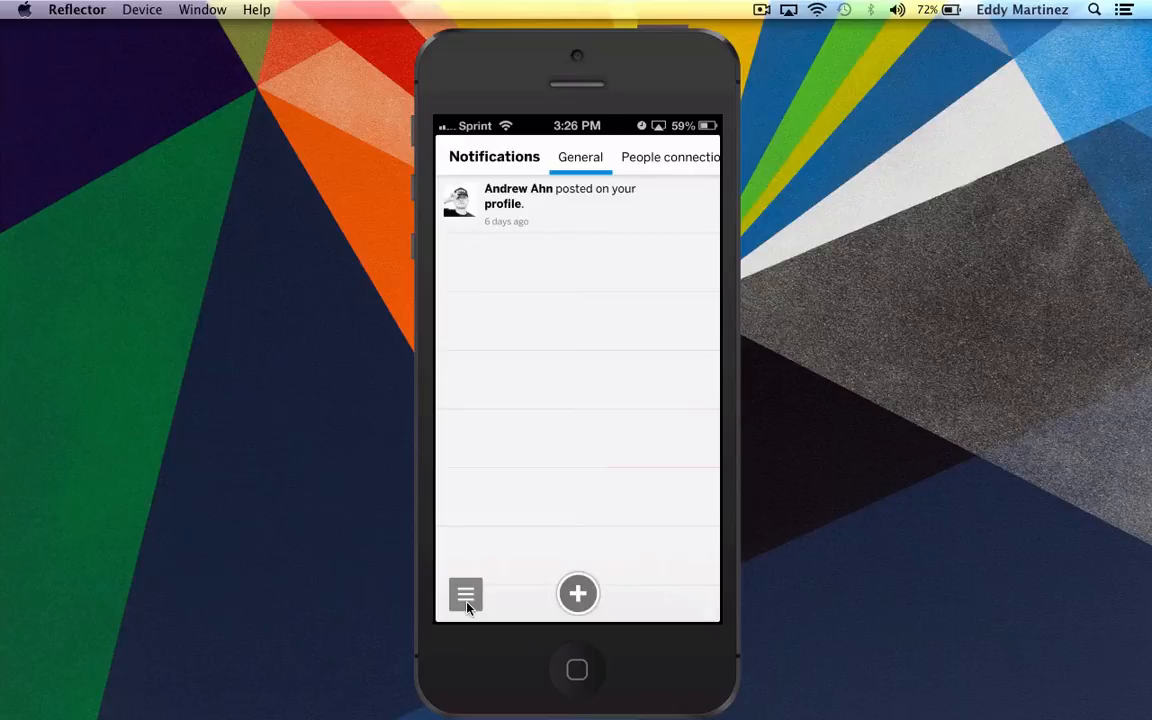
click(670, 156)
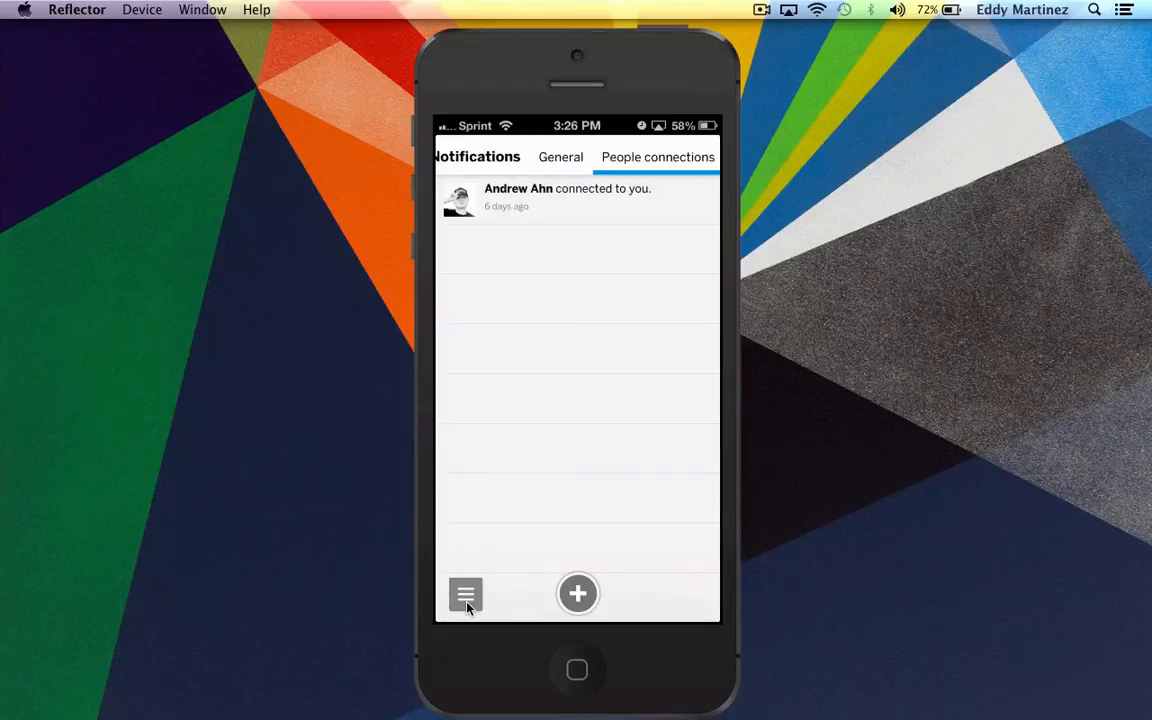
click(464, 594)
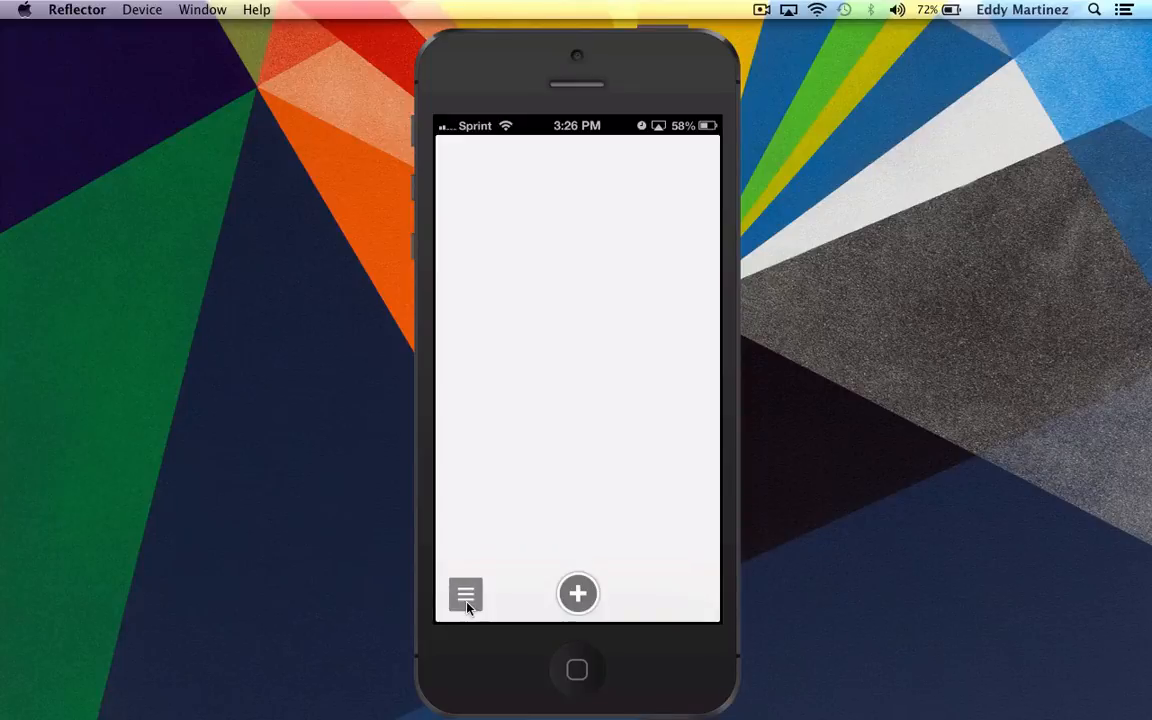
Bring up the navigation menu to reach the empty Messages page.
click(464, 596)
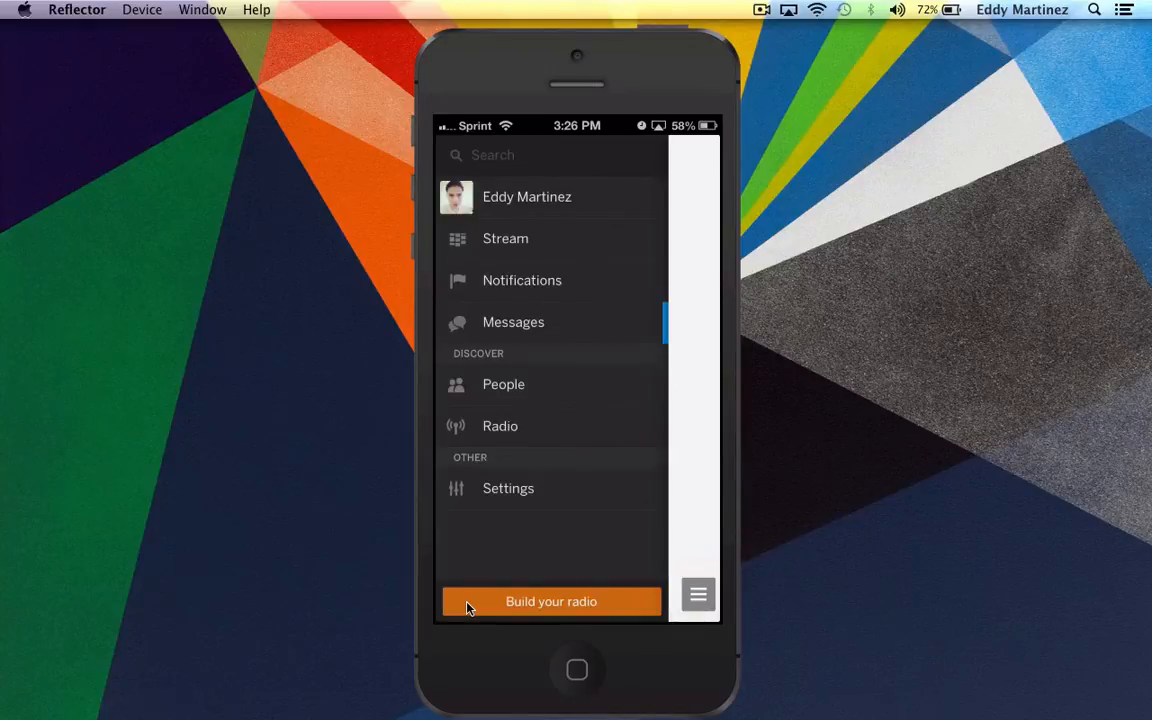
Browse People discovery cards, showing a Los Angeles fan 4.9 mi away.
click(550, 600)
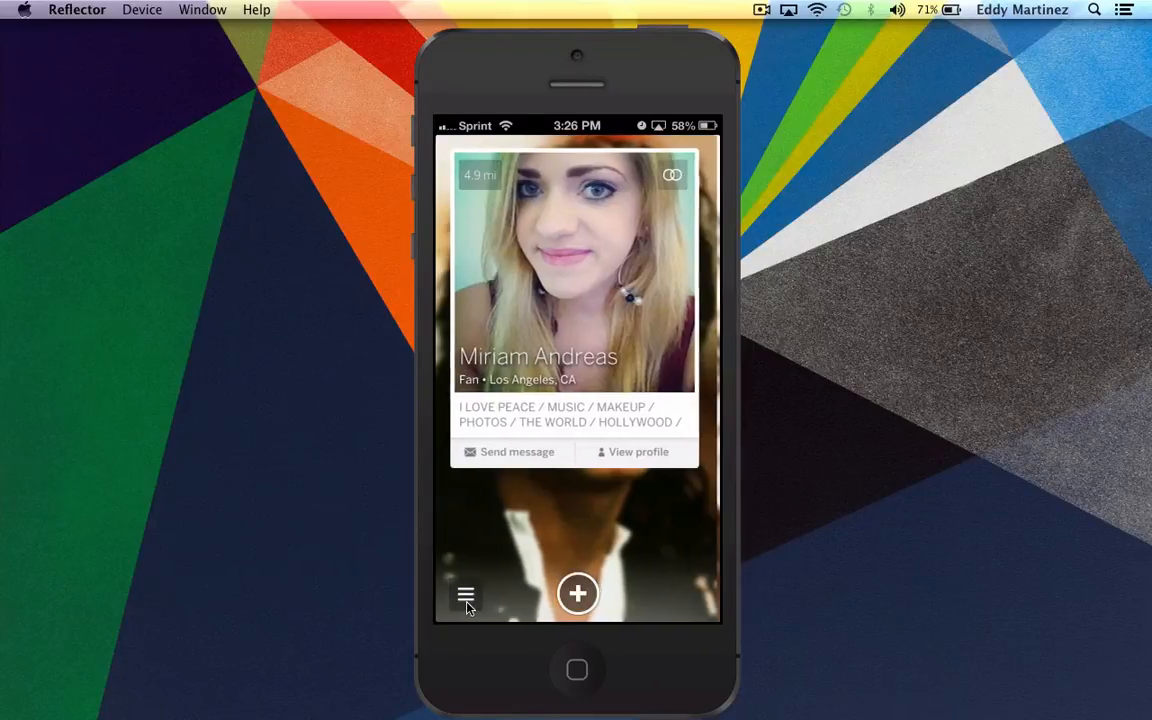
click(466, 594)
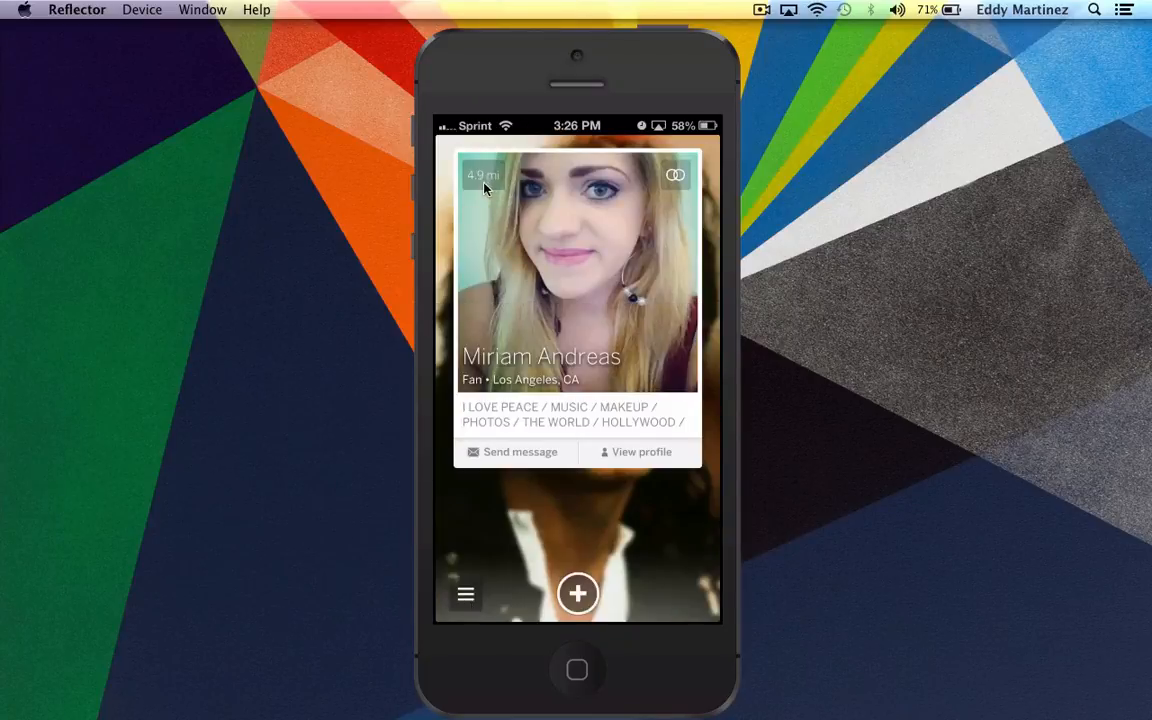
mouse_move(676, 192)
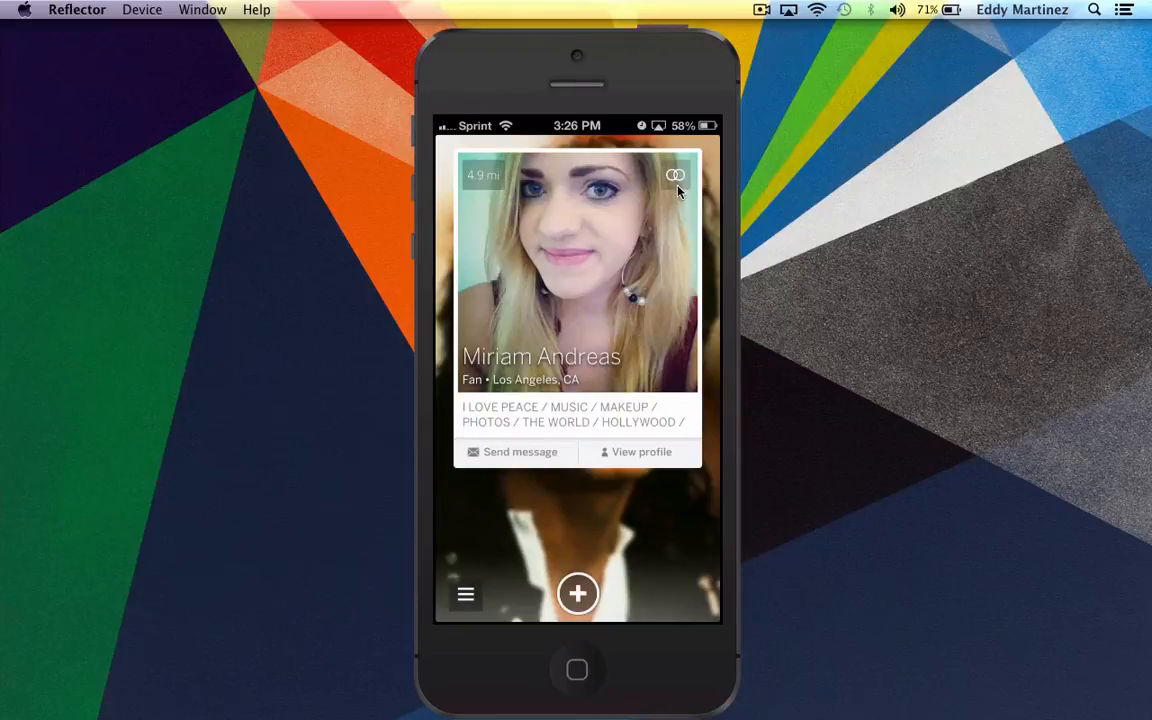
mouse_move(476, 396)
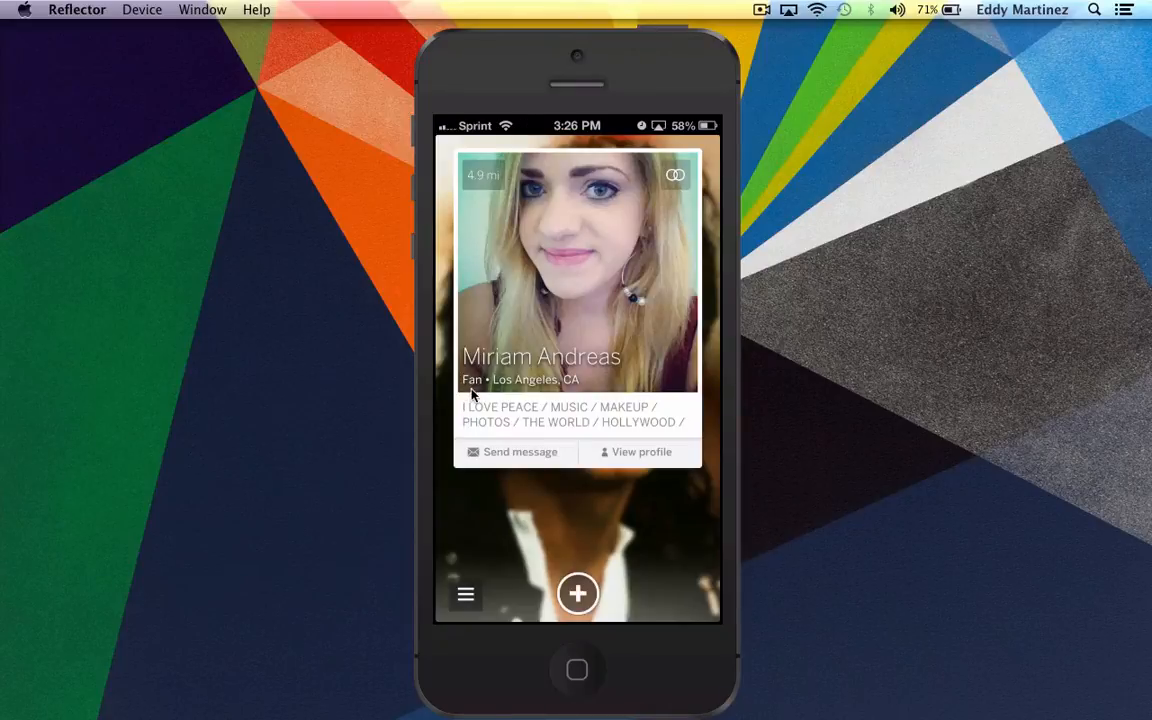
mouse_move(622, 356)
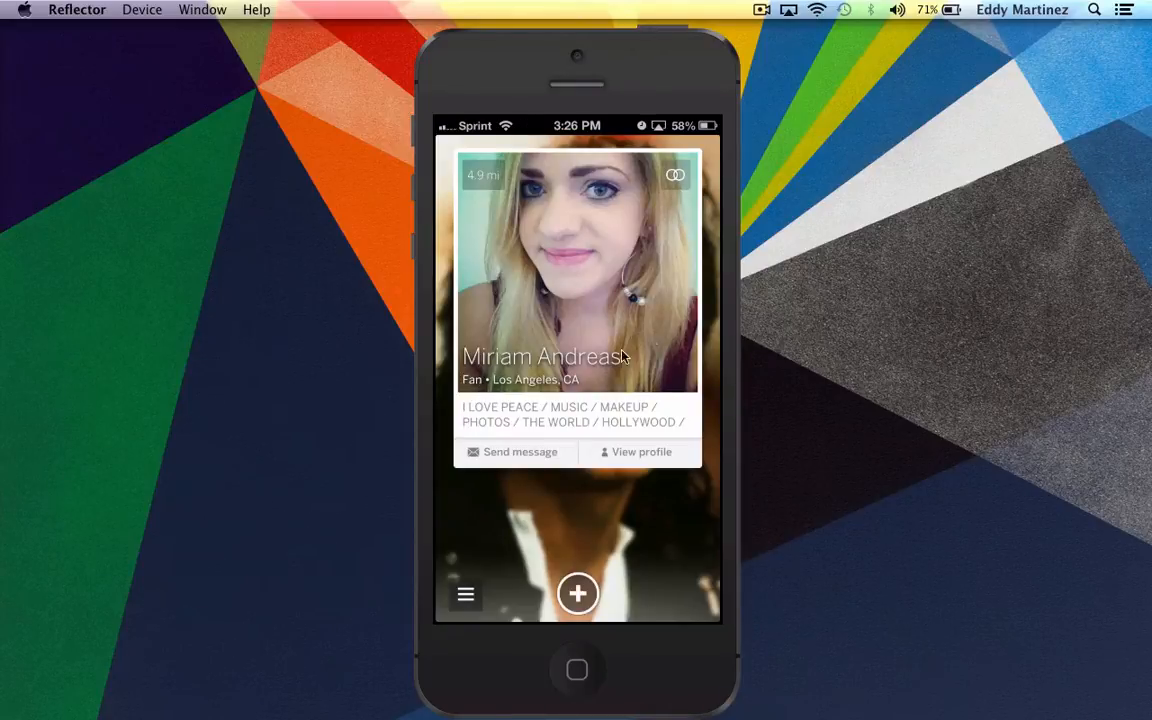
mouse_move(712, 214)
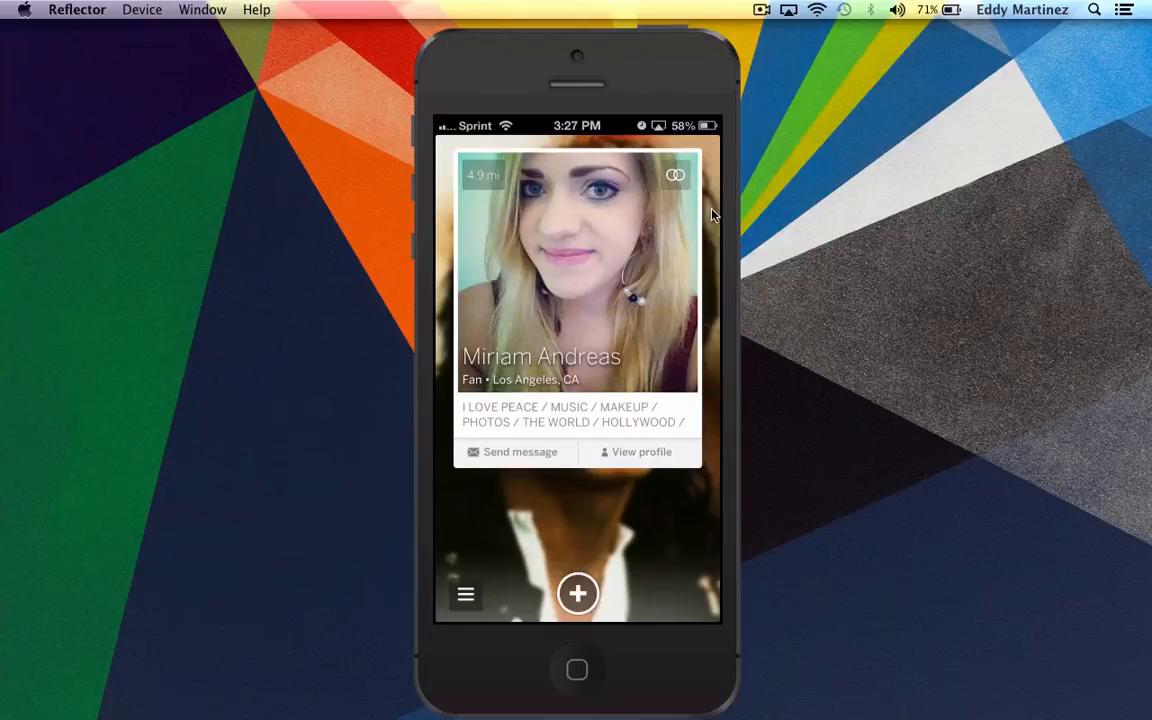
mouse_move(552, 476)
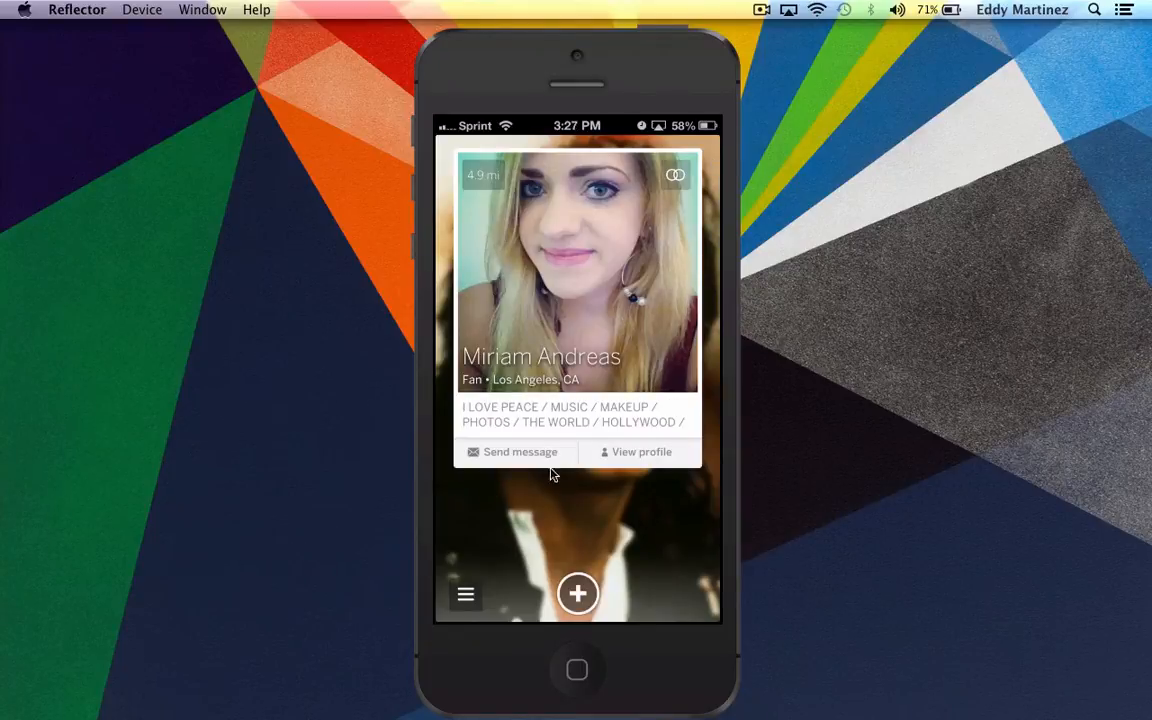
mouse_move(560, 472)
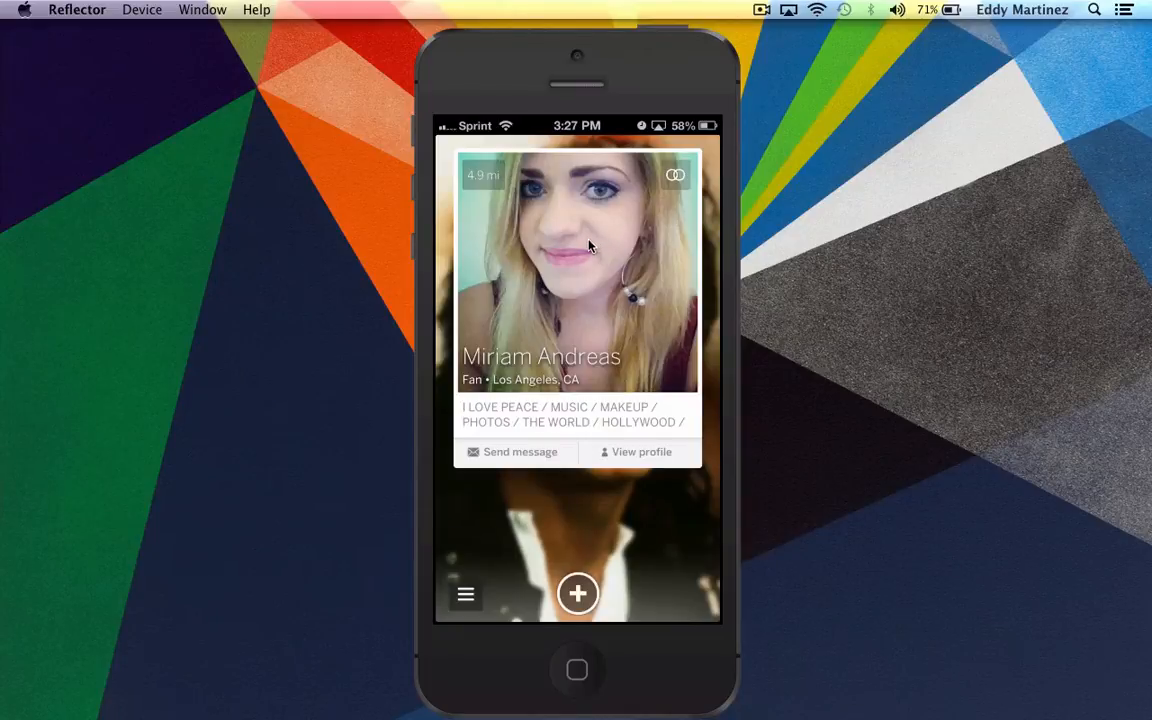
mouse_move(474, 532)
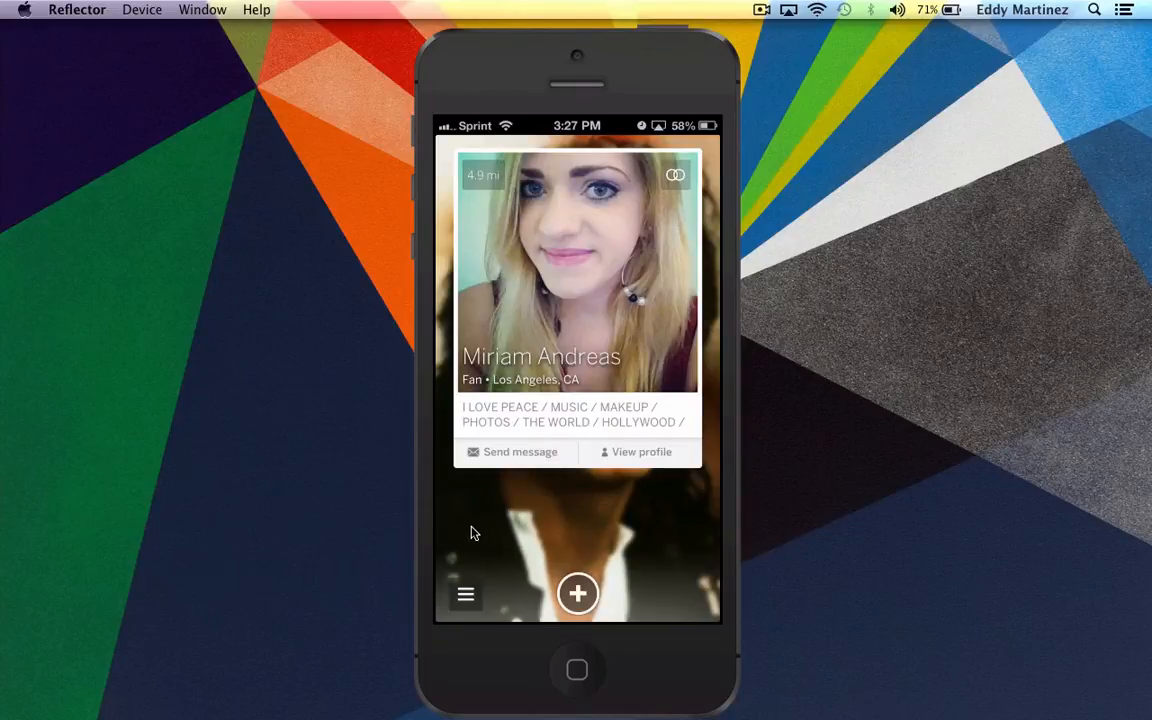
View the member's connections-only profile, then head to the radio page.
click(640, 452)
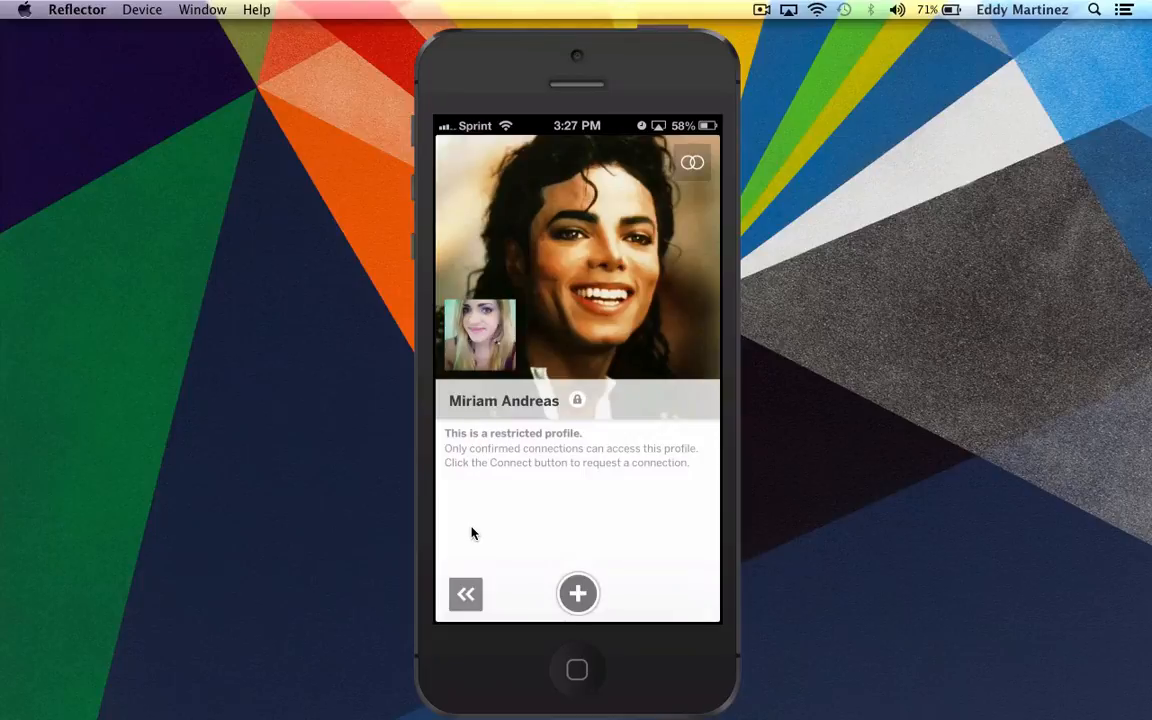
mouse_move(584, 256)
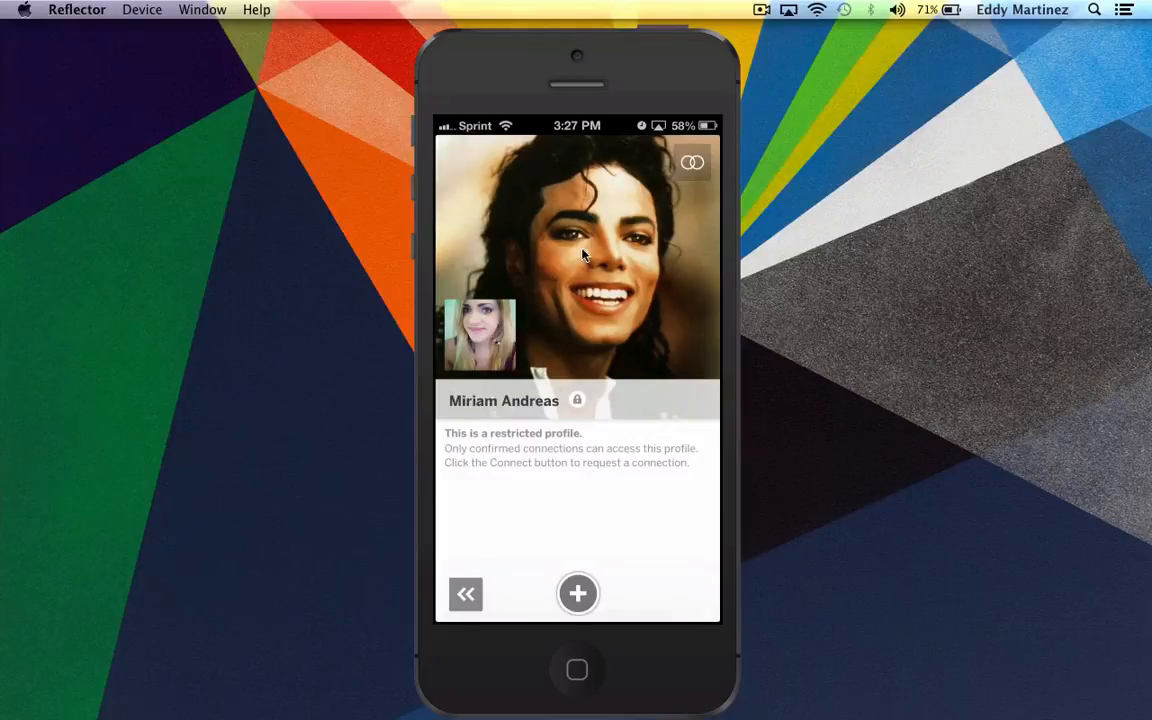
mouse_move(580, 258)
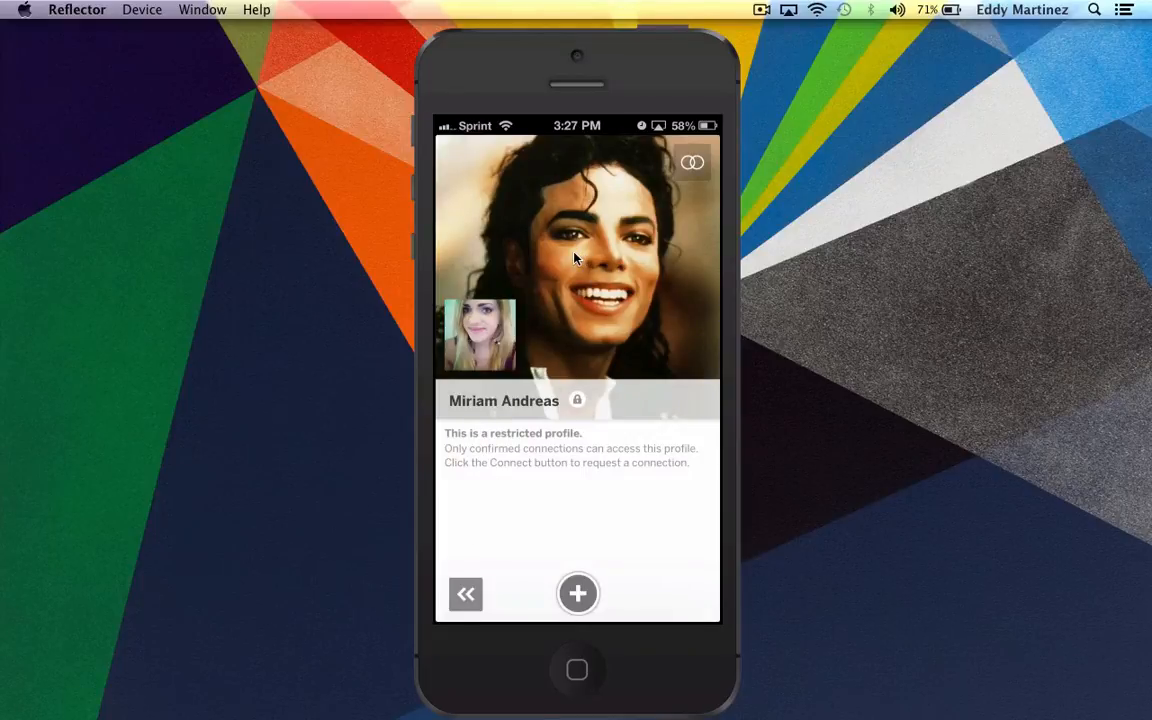
click(464, 592)
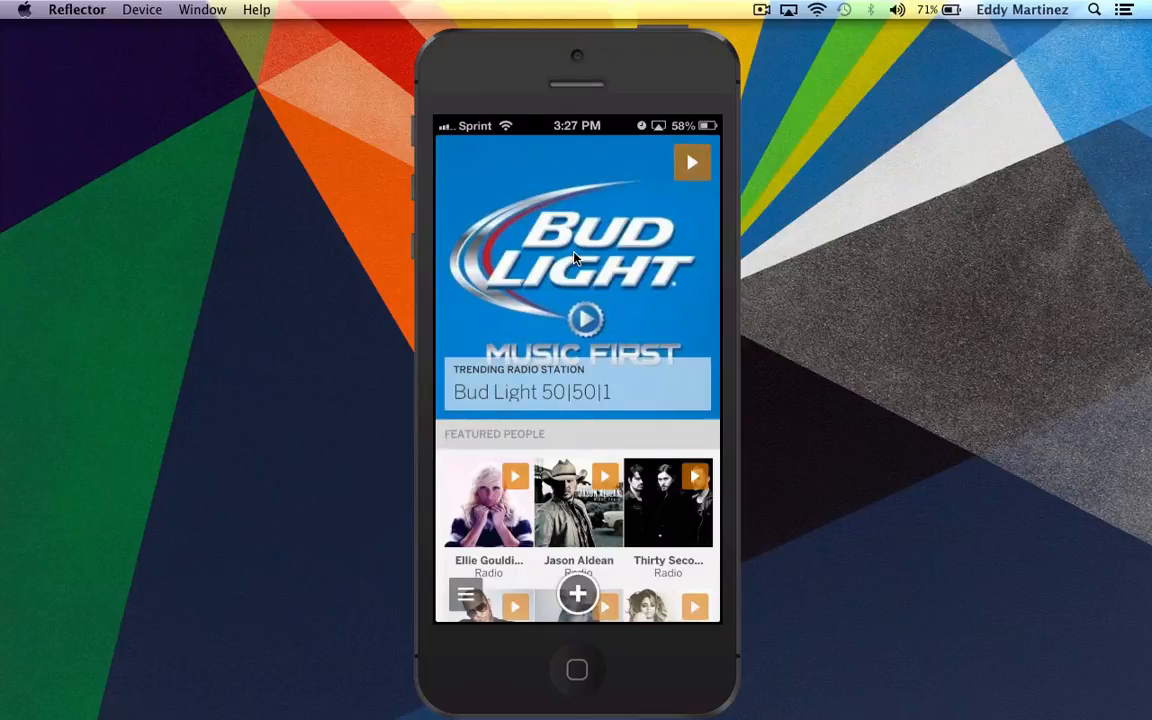
scroll(down, 3)
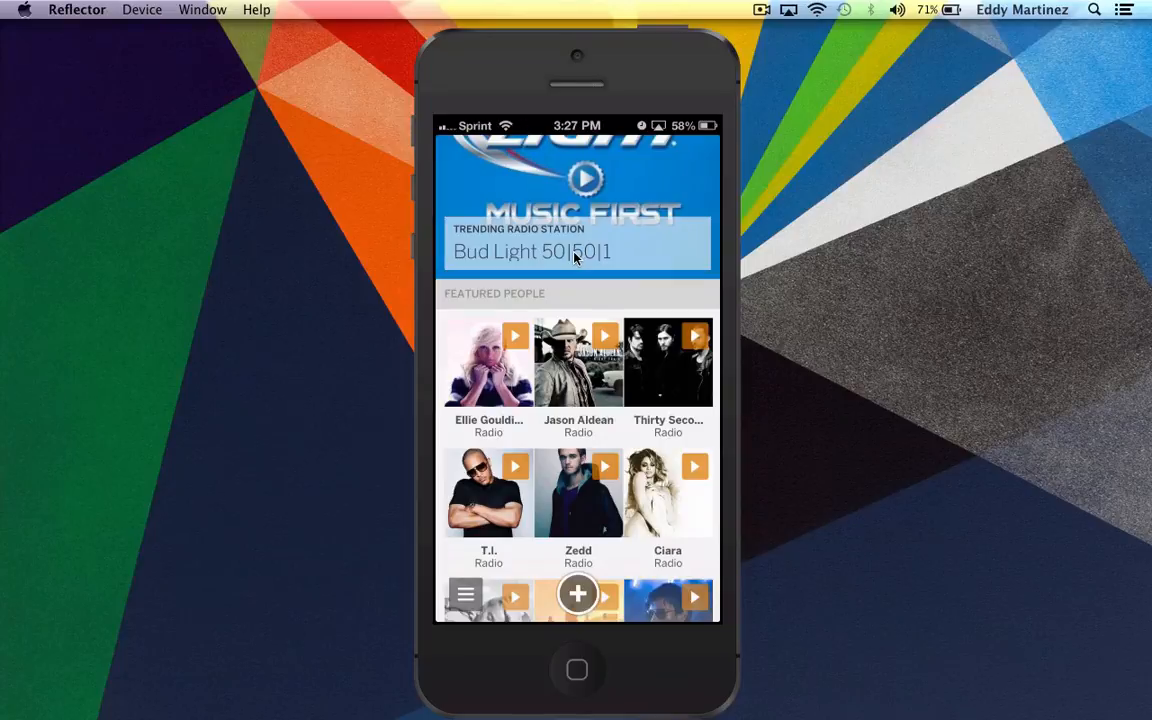
click(488, 364)
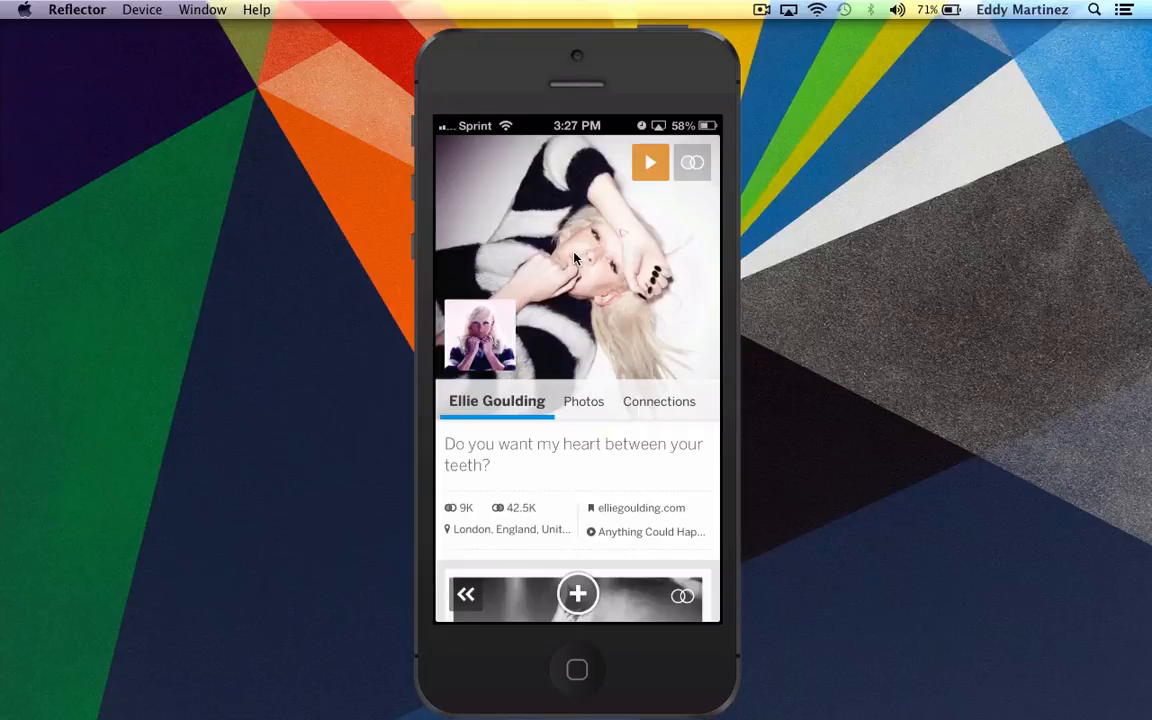
Play Ellie Goulding's radio station, then pause the track.
scroll(down, 3)
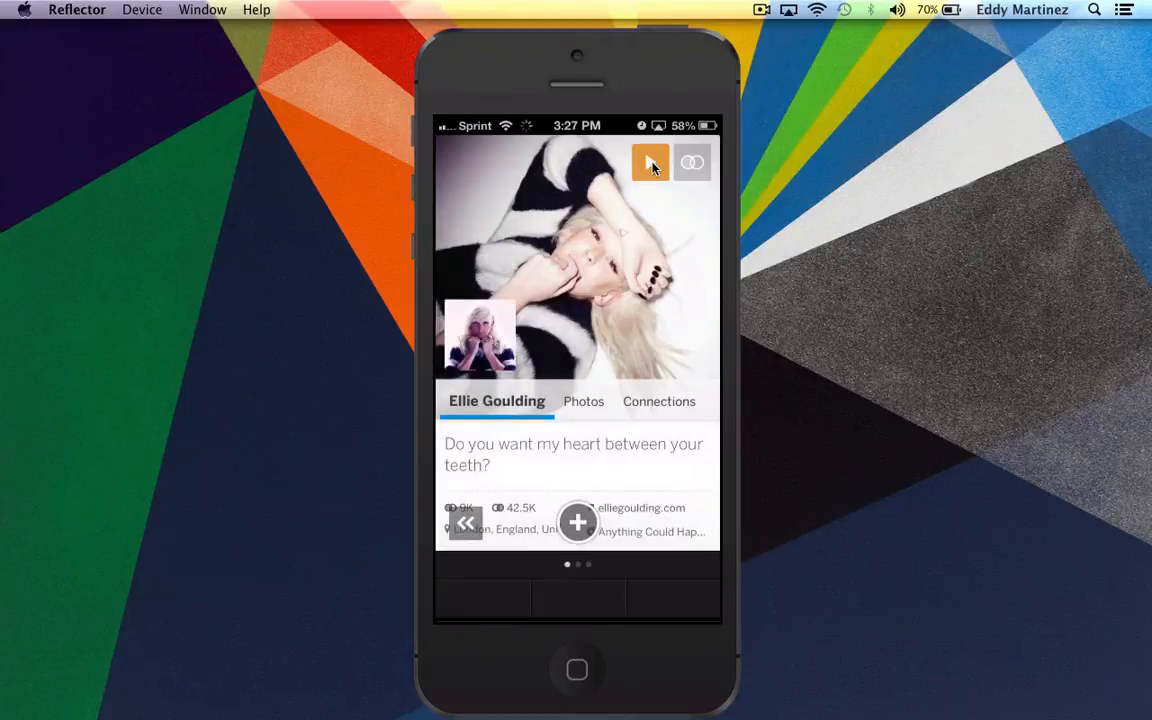
click(576, 598)
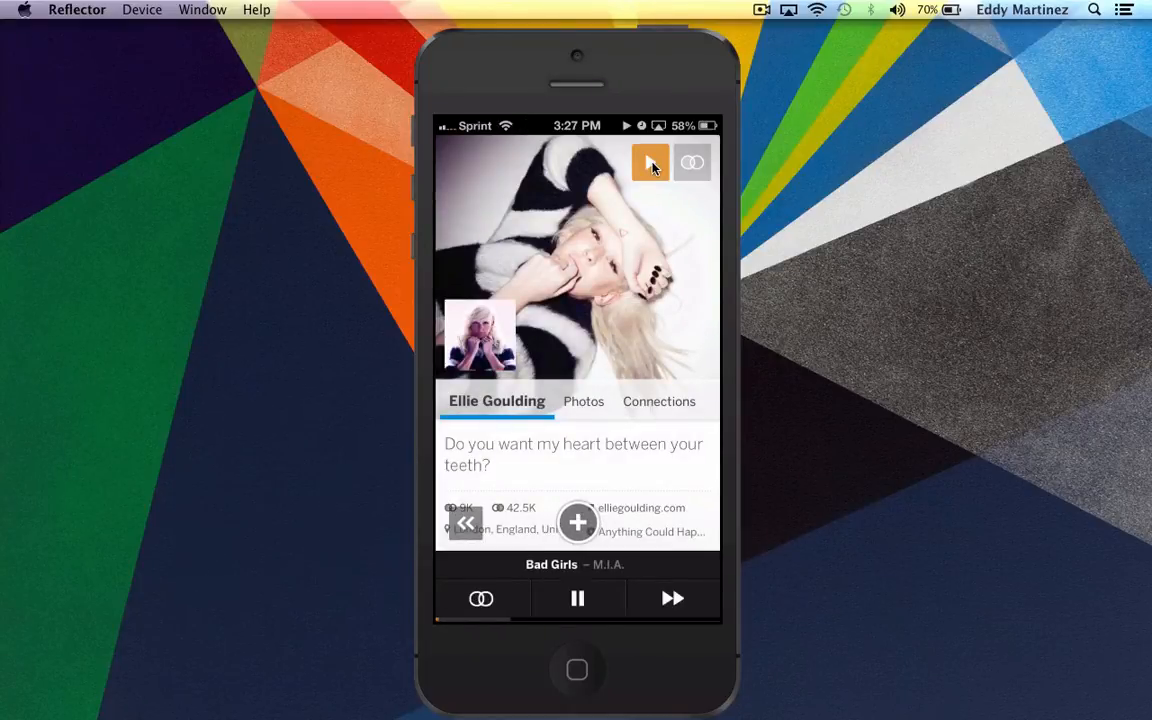
click(576, 598)
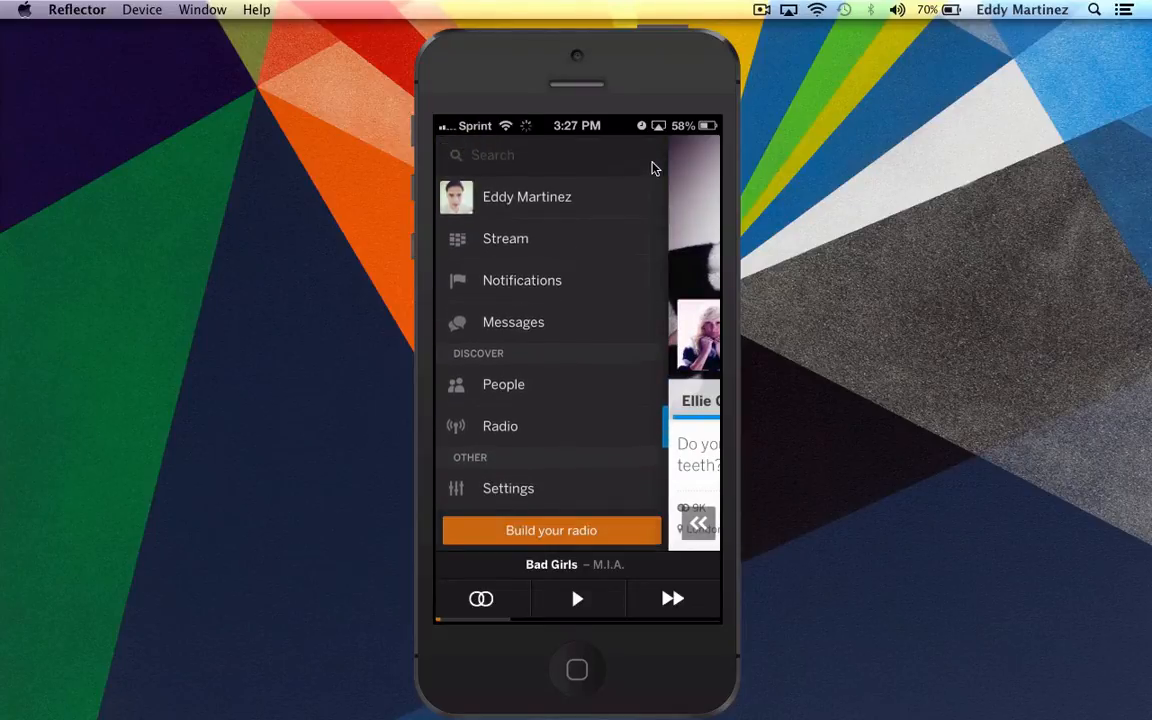
Browse Settings: social network sharing, audio play privacy, support and sign-out.
click(508, 488)
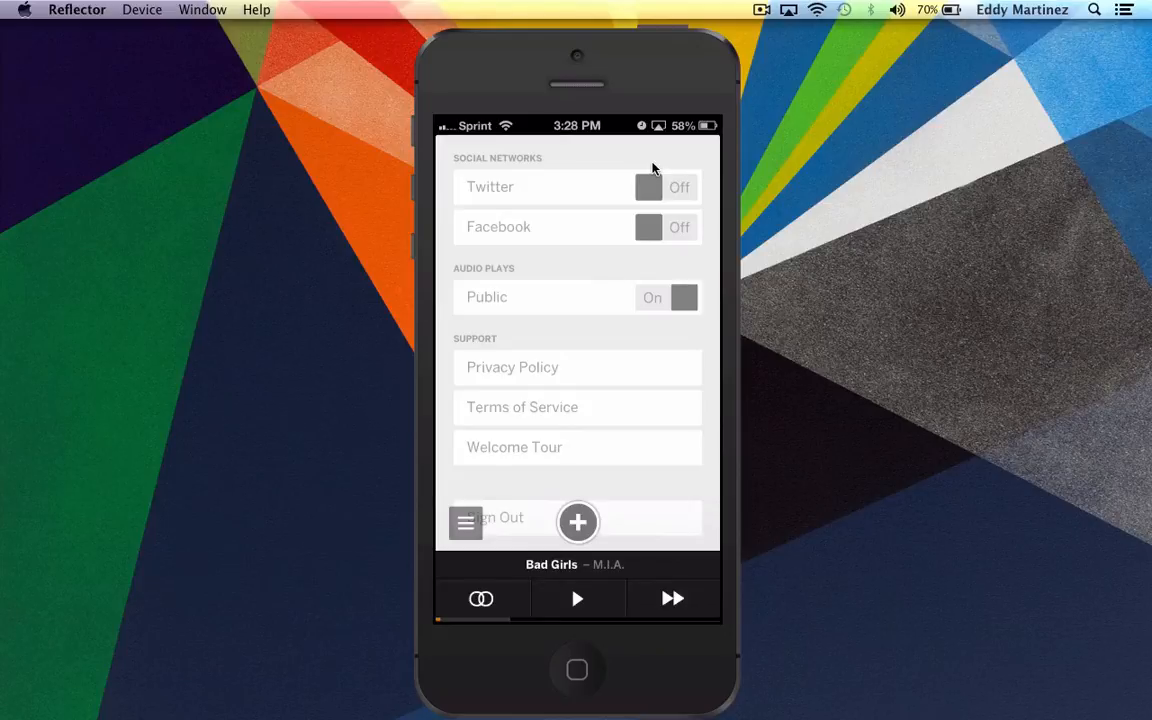
mouse_move(504, 298)
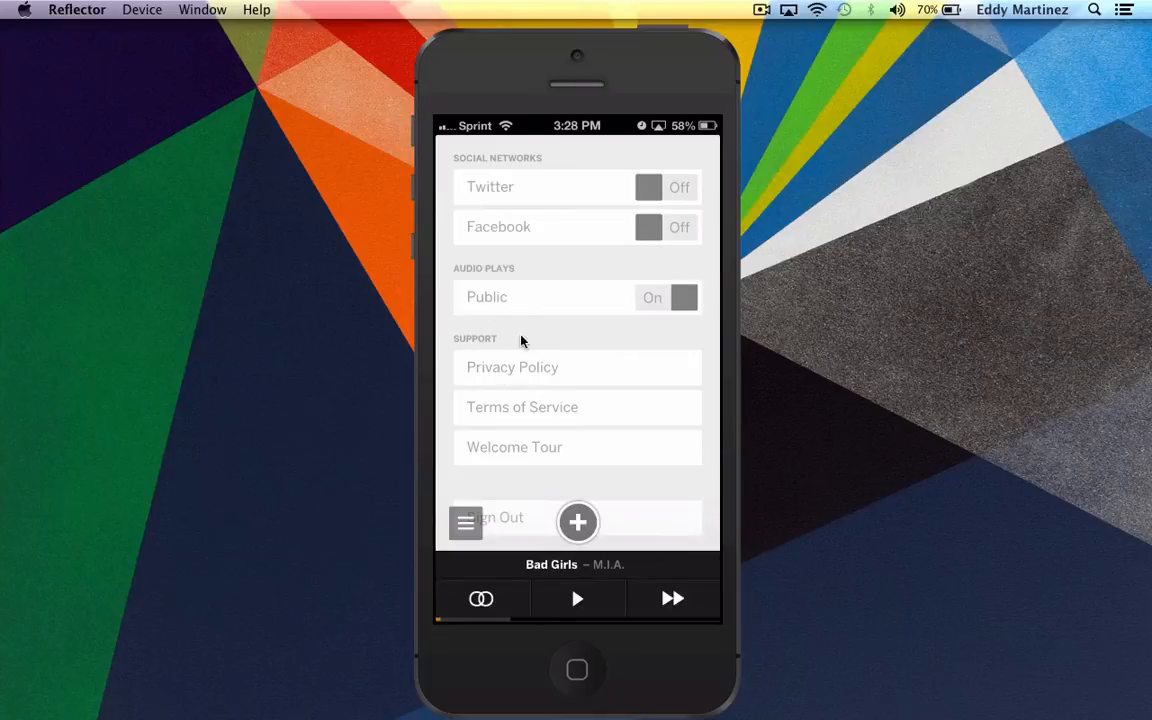
mouse_move(564, 450)
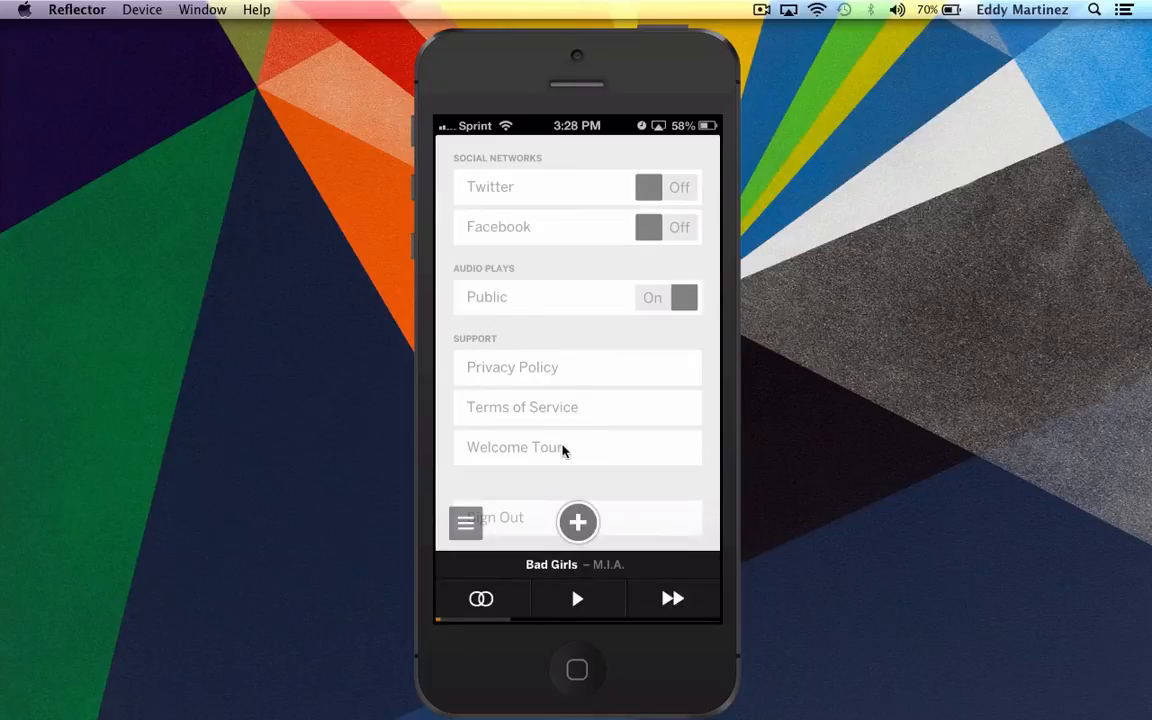
mouse_move(476, 462)
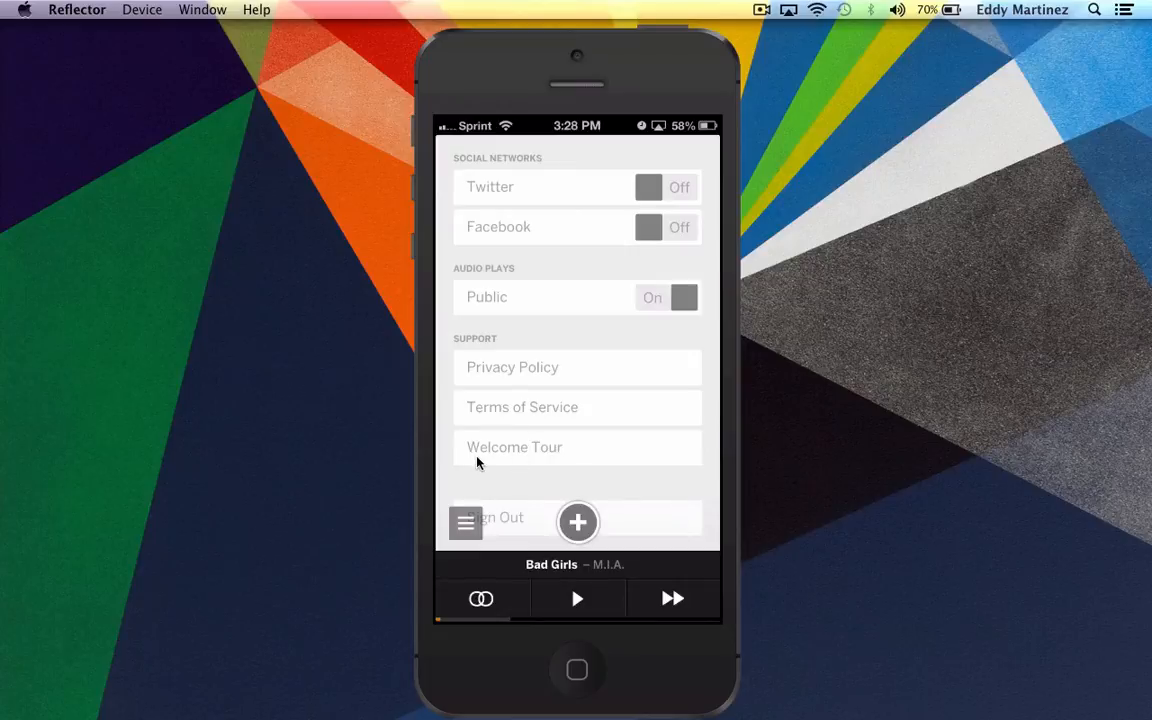
mouse_move(504, 472)
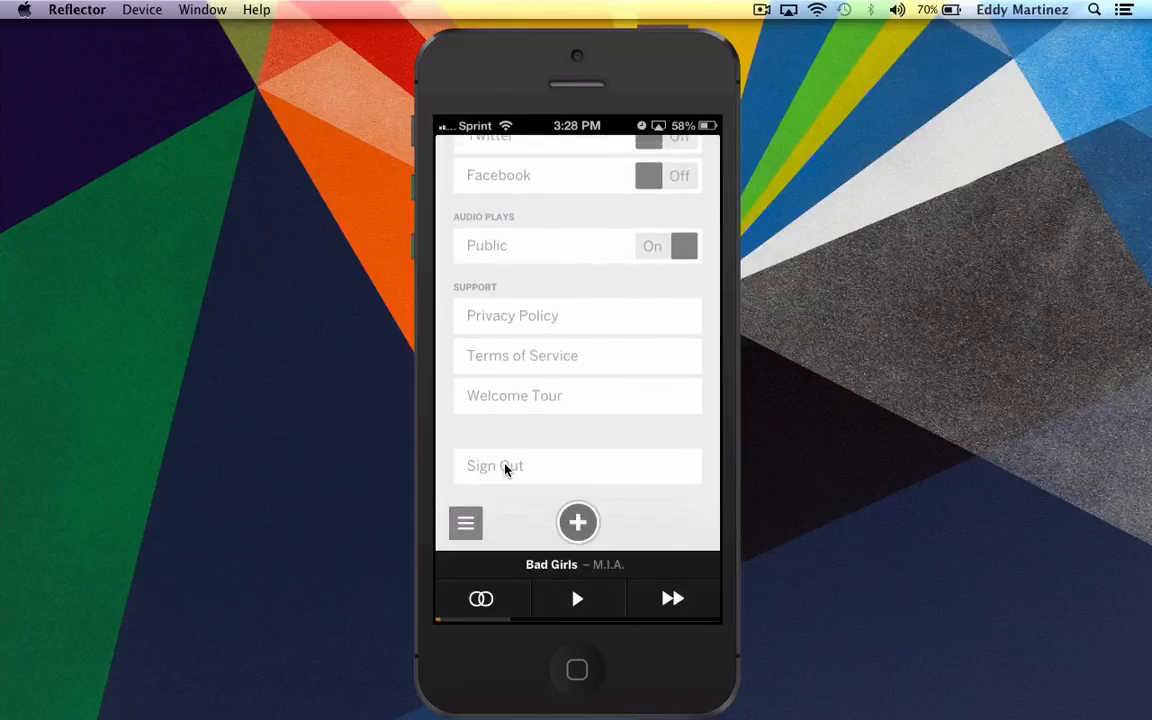
click(494, 464)
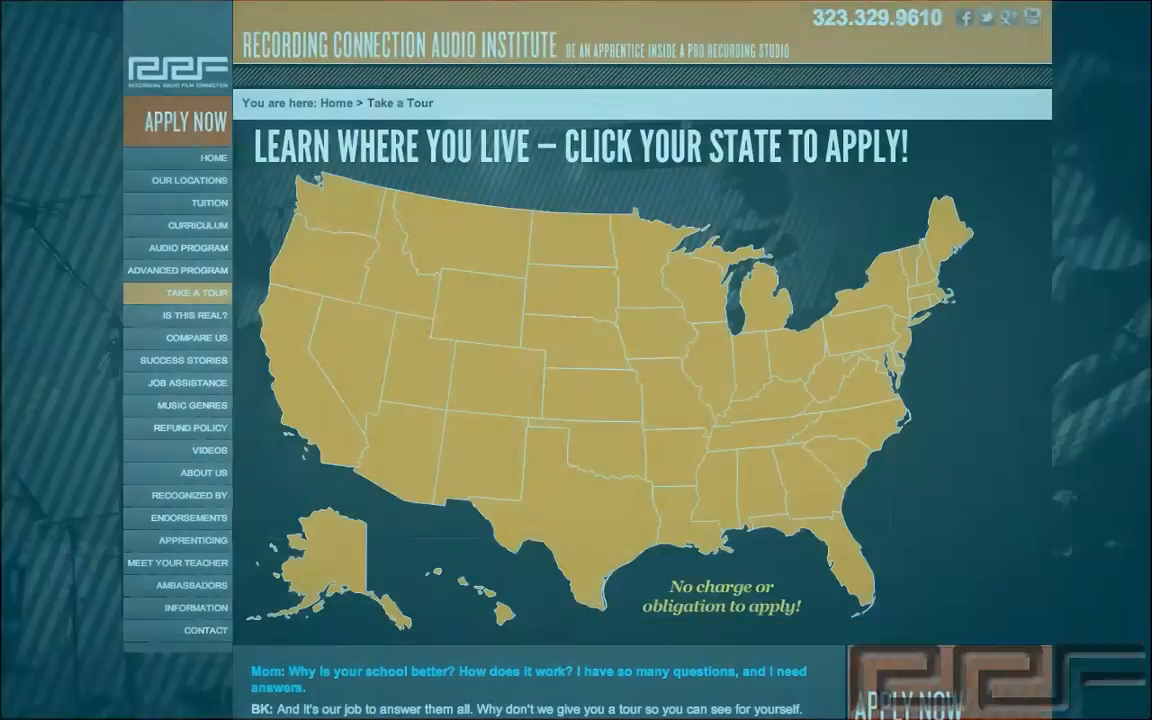
Browse the Recording Connection home page, the Take a Tour page and the Apply Now sign-up page.
click(180, 124)
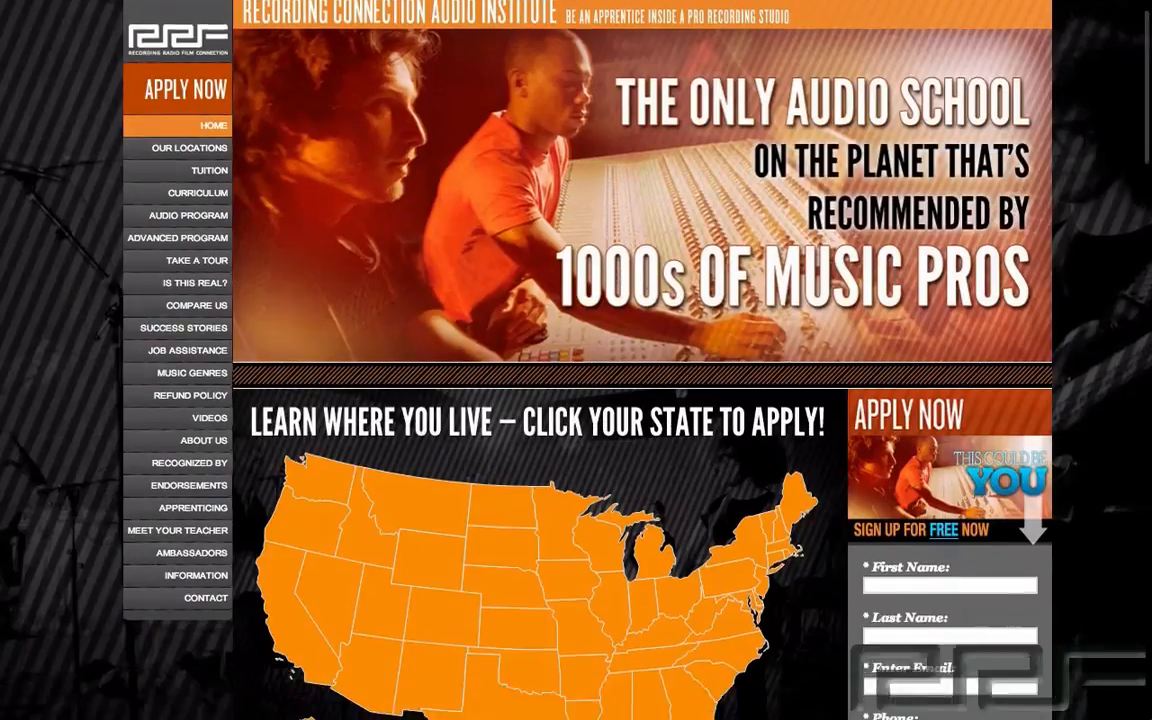
scroll(down, 3)
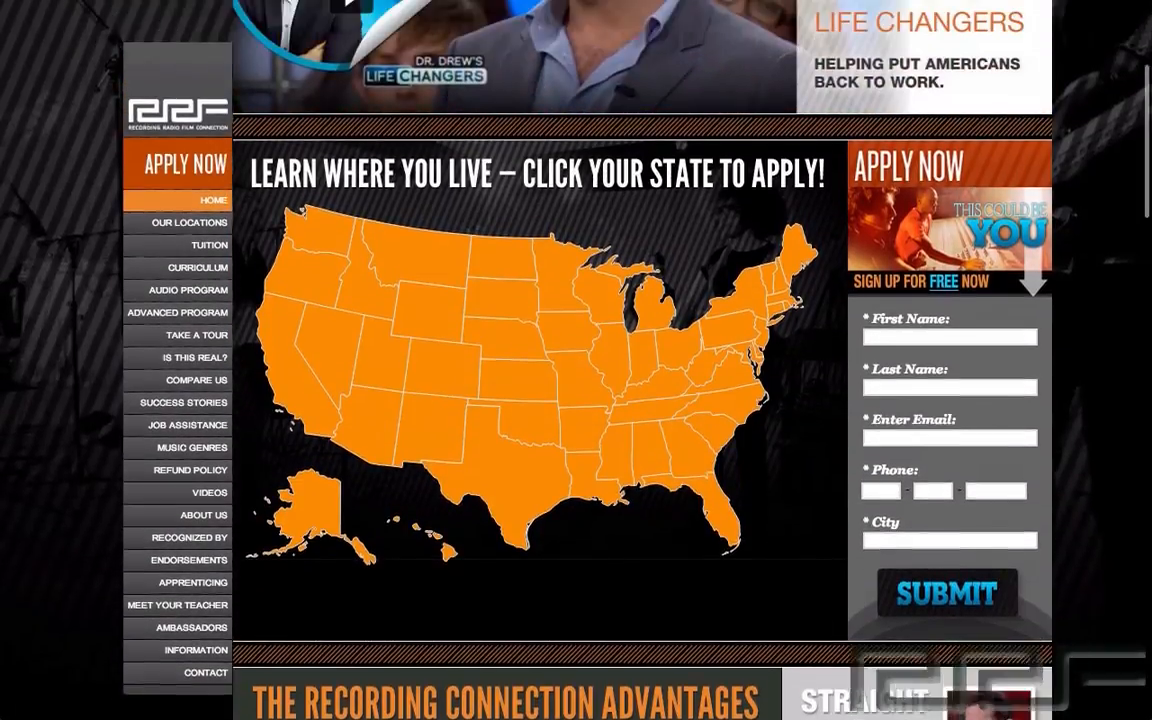
scroll(up, 3)
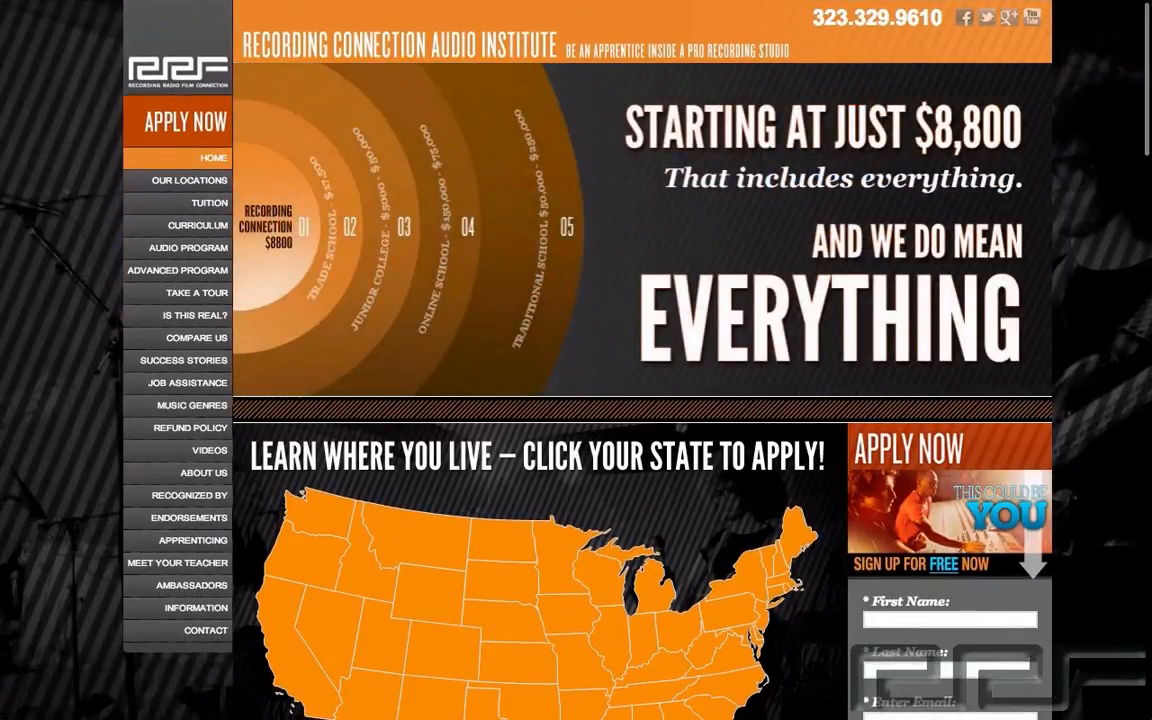
click(196, 292)
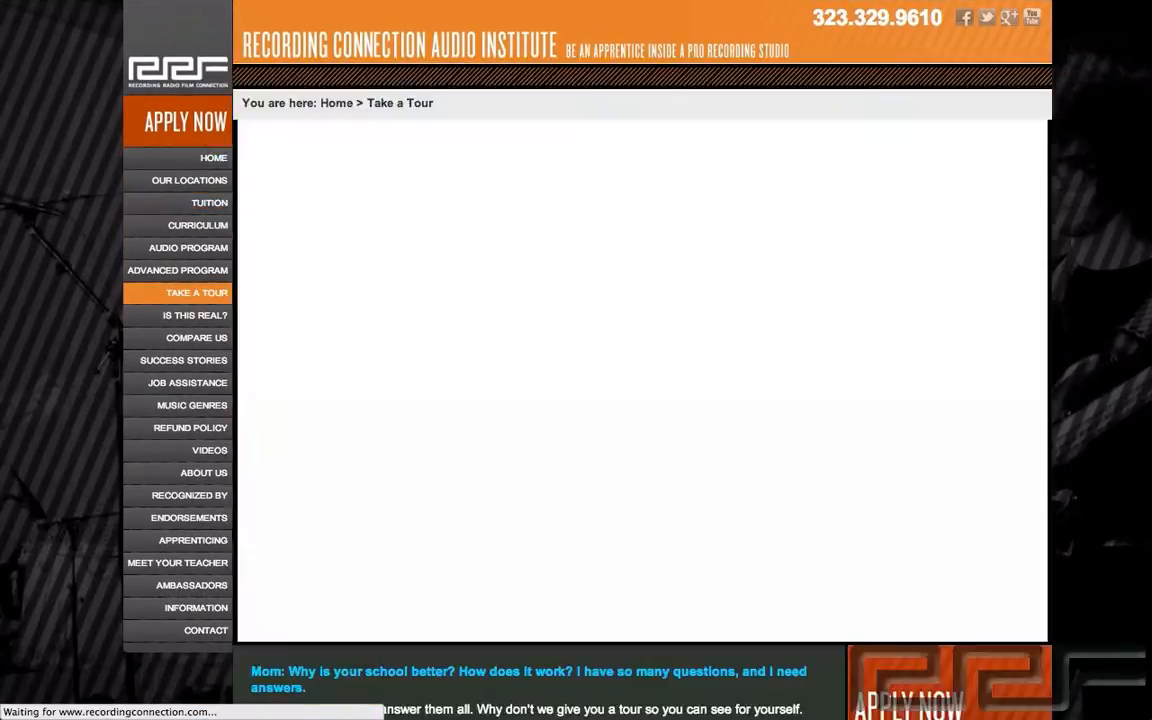
click(184, 122)
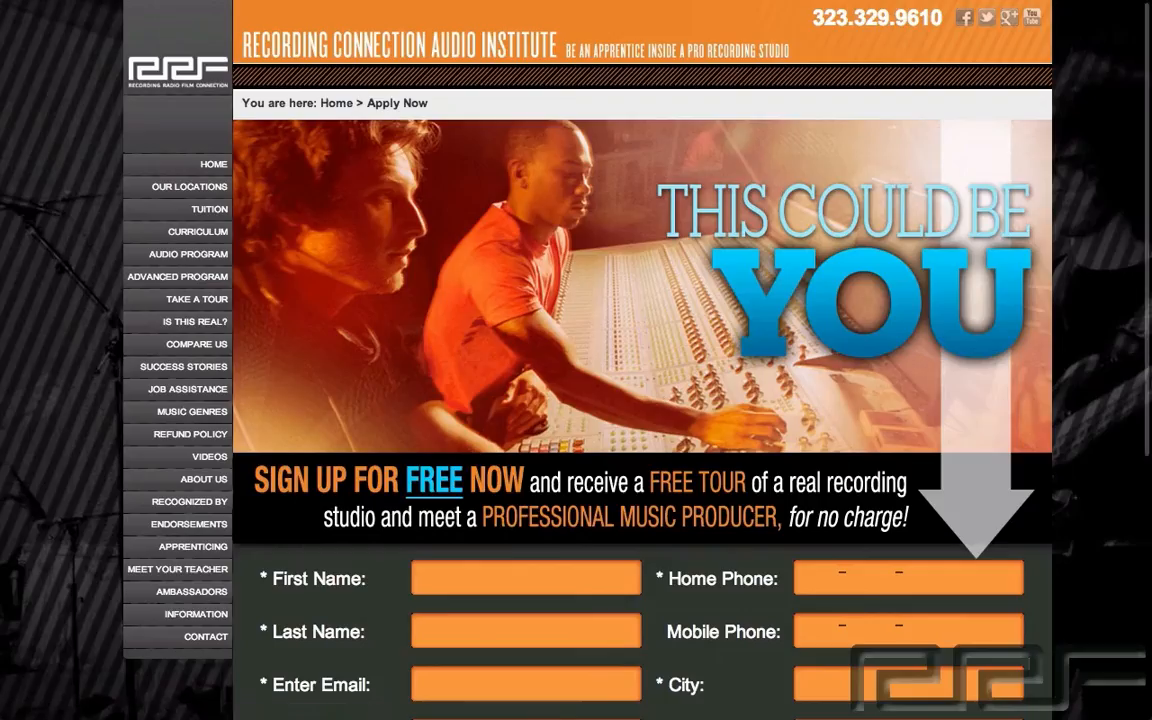
scroll(up, 3)
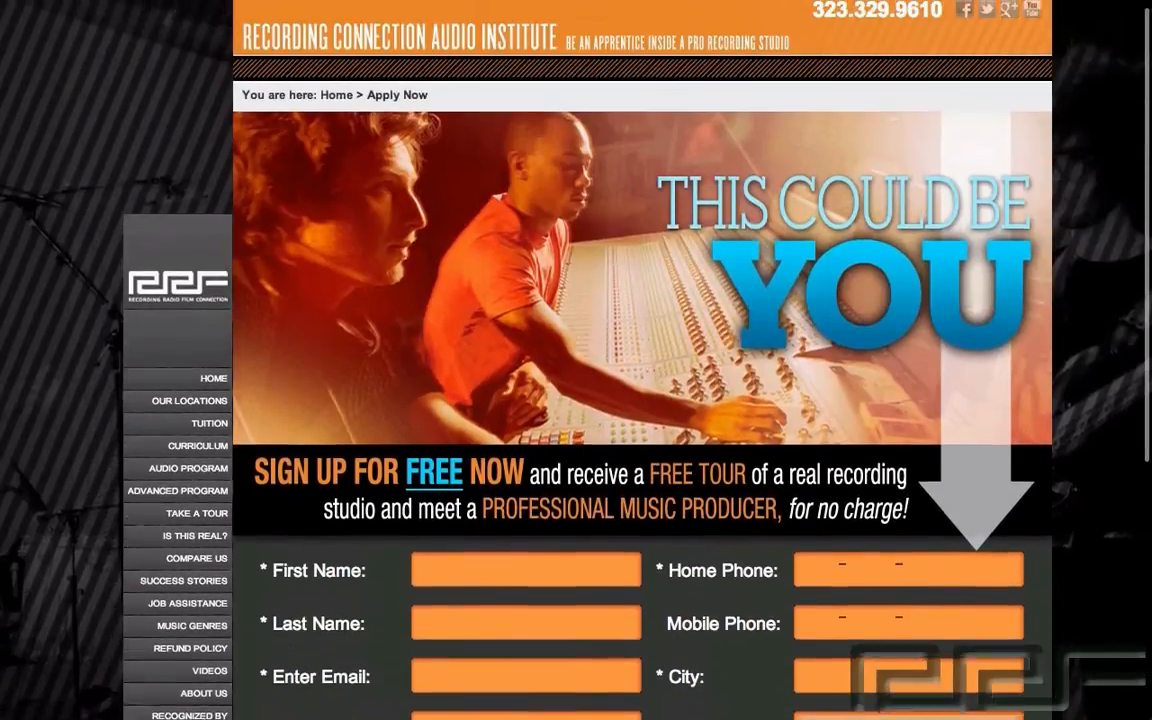
View the Success Stories page and page through the celebrity instructor profiles.
click(180, 580)
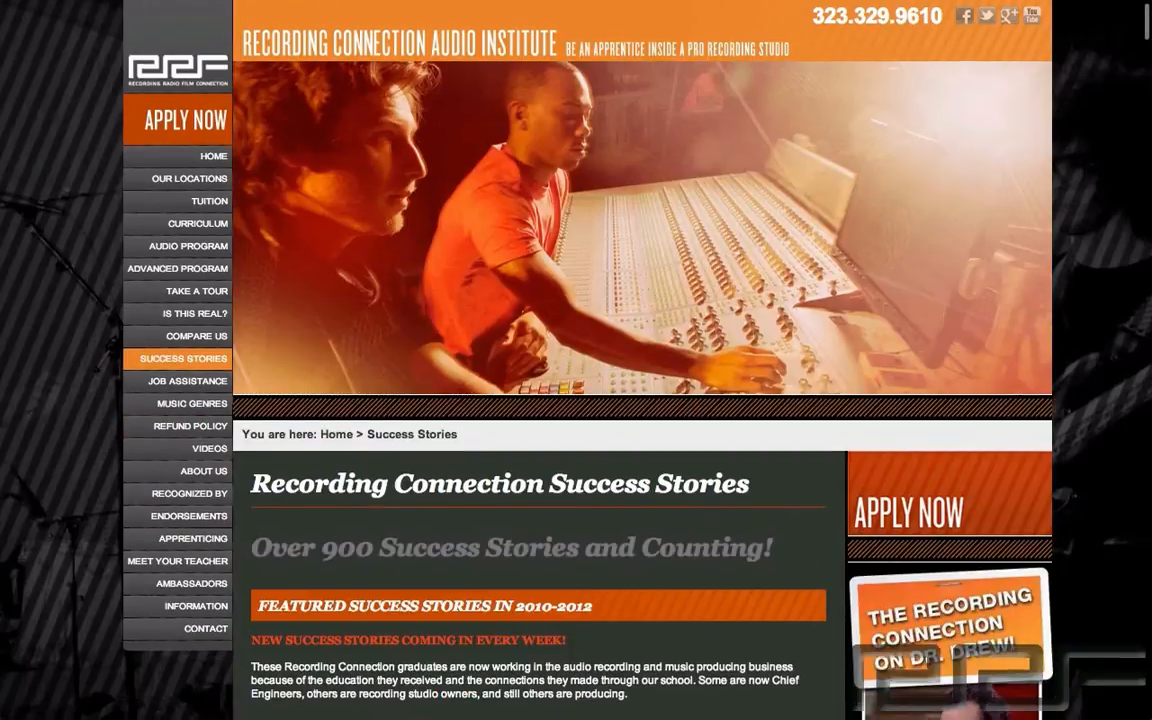
scroll(down, 3)
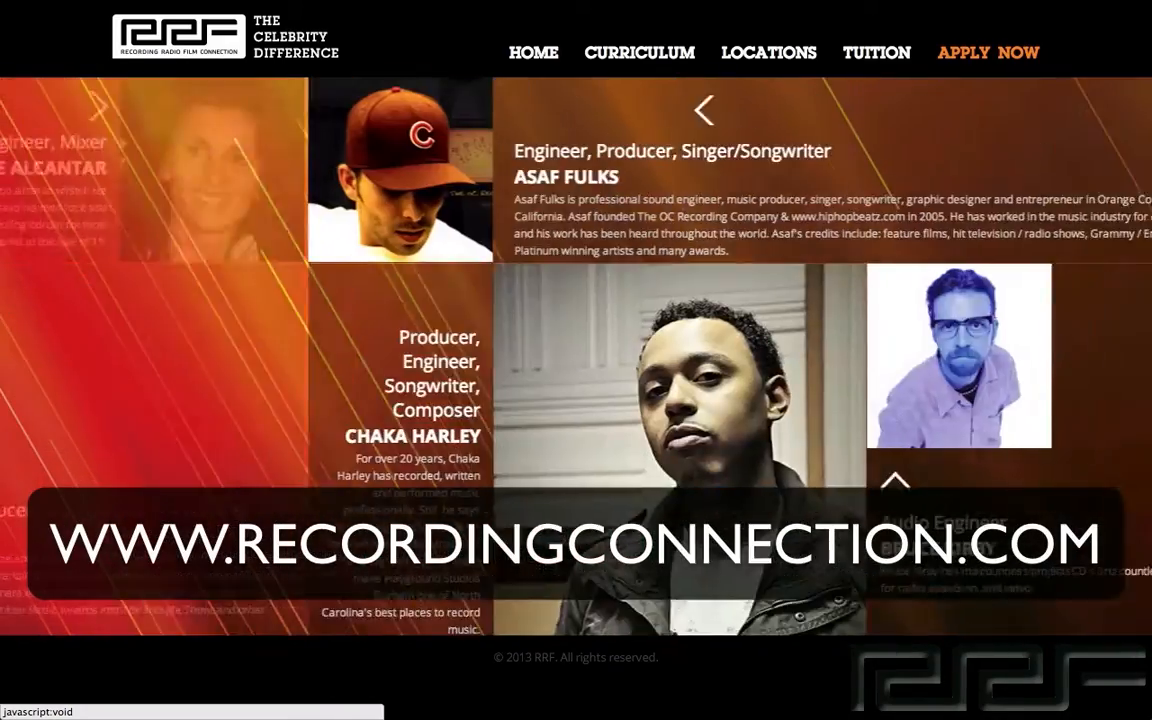
click(704, 110)
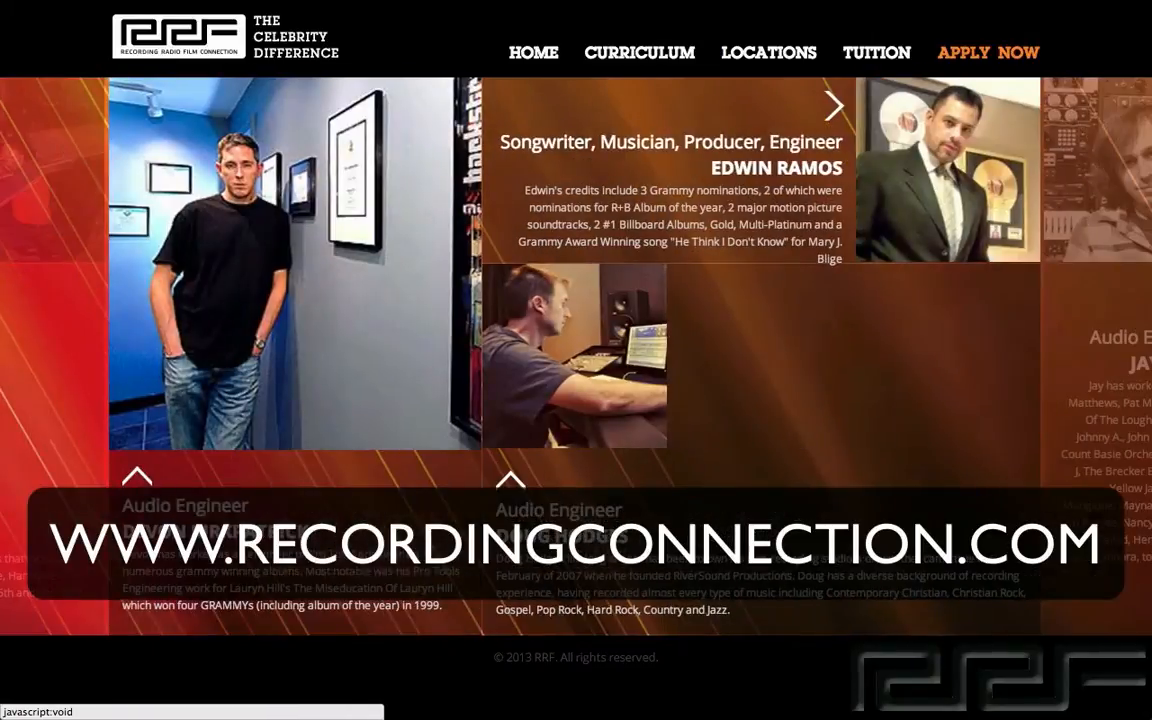
click(834, 104)
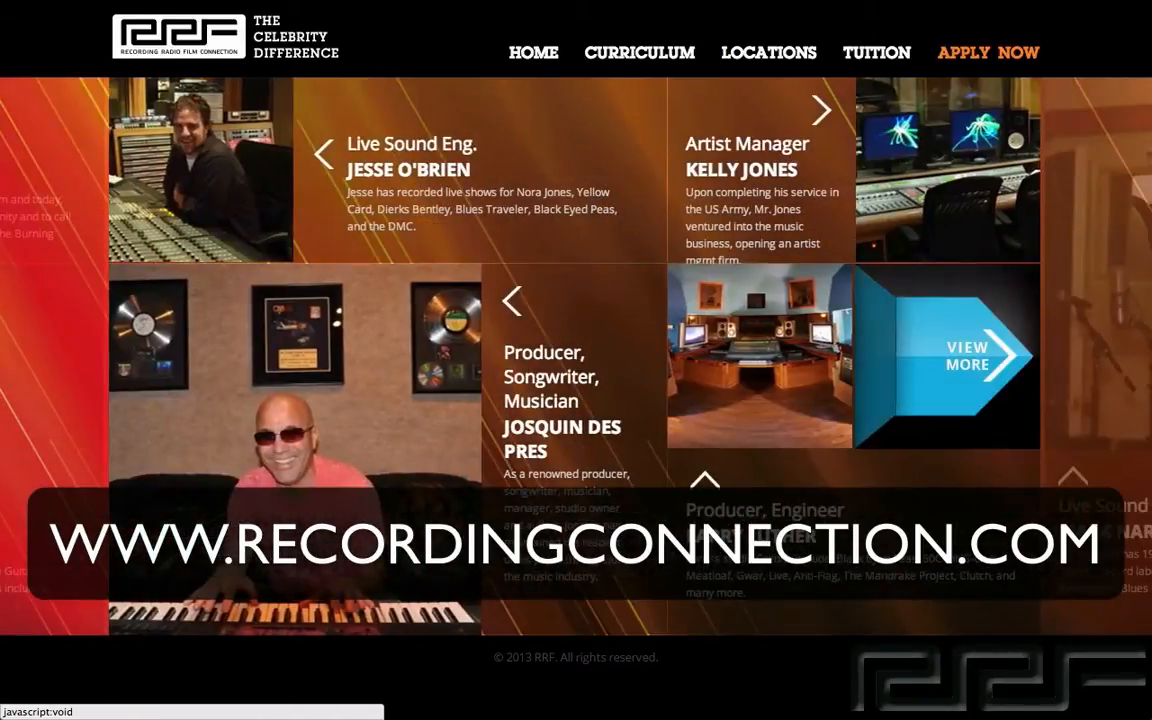